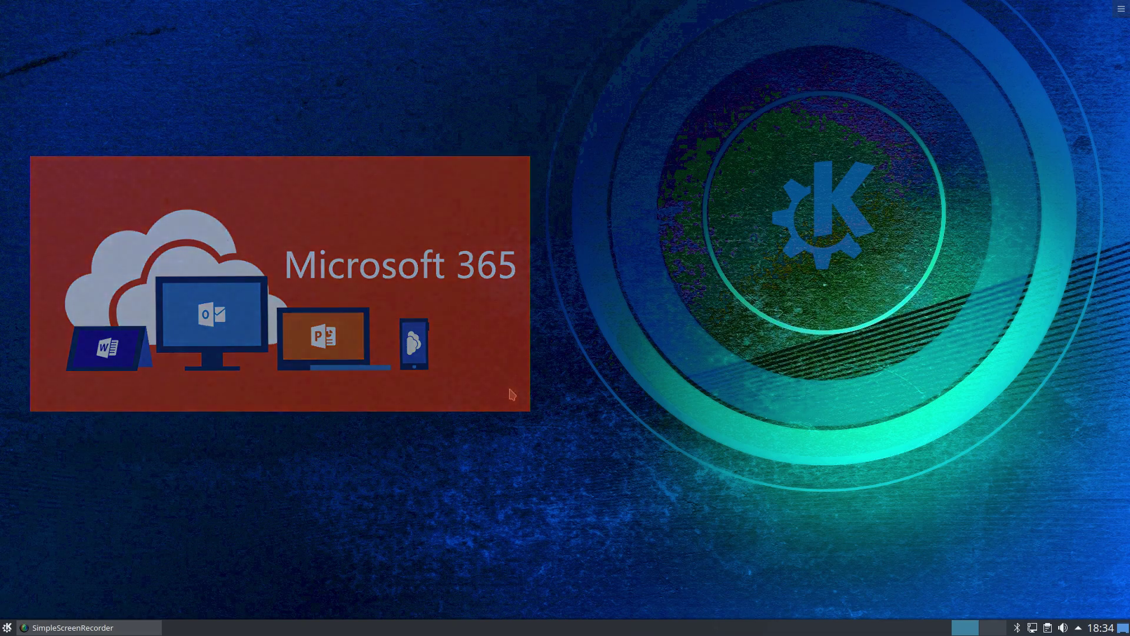
# - In Chromium, search Google for 'ms office 365' and open the Office 365 login result
pyautogui.click(511, 395)
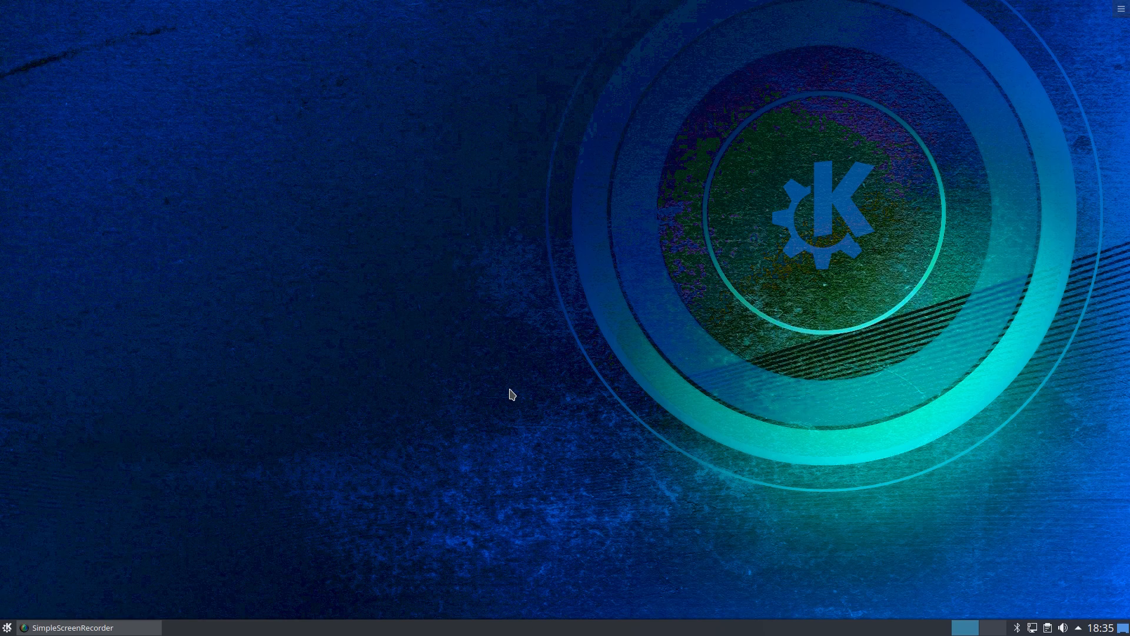
pyautogui.moveTo(190, 568)
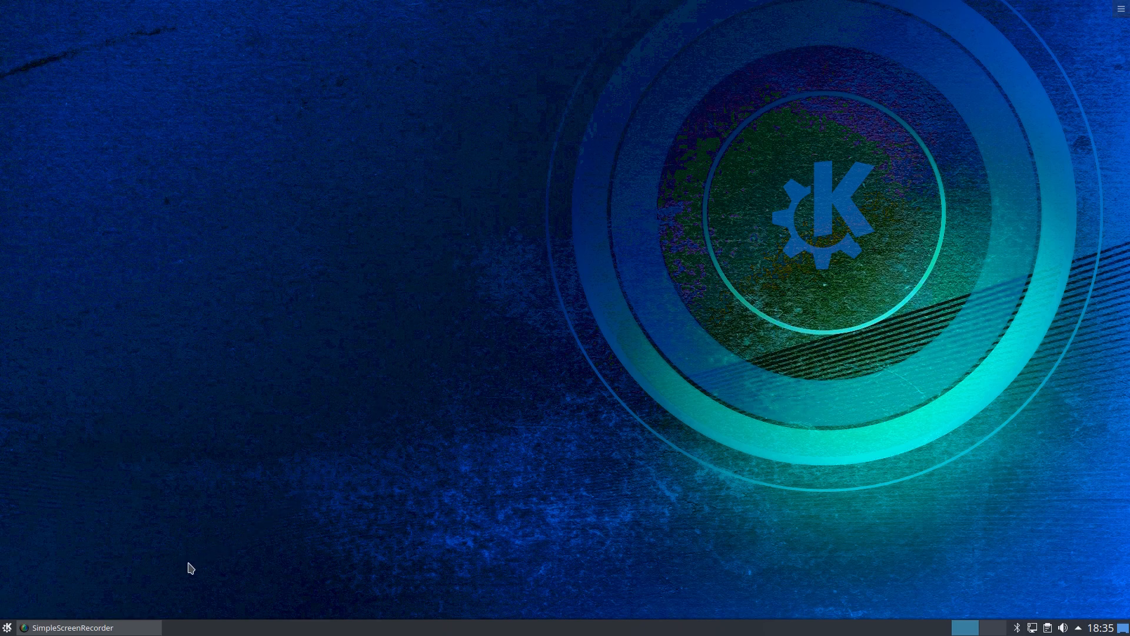
pyautogui.click(7, 626)
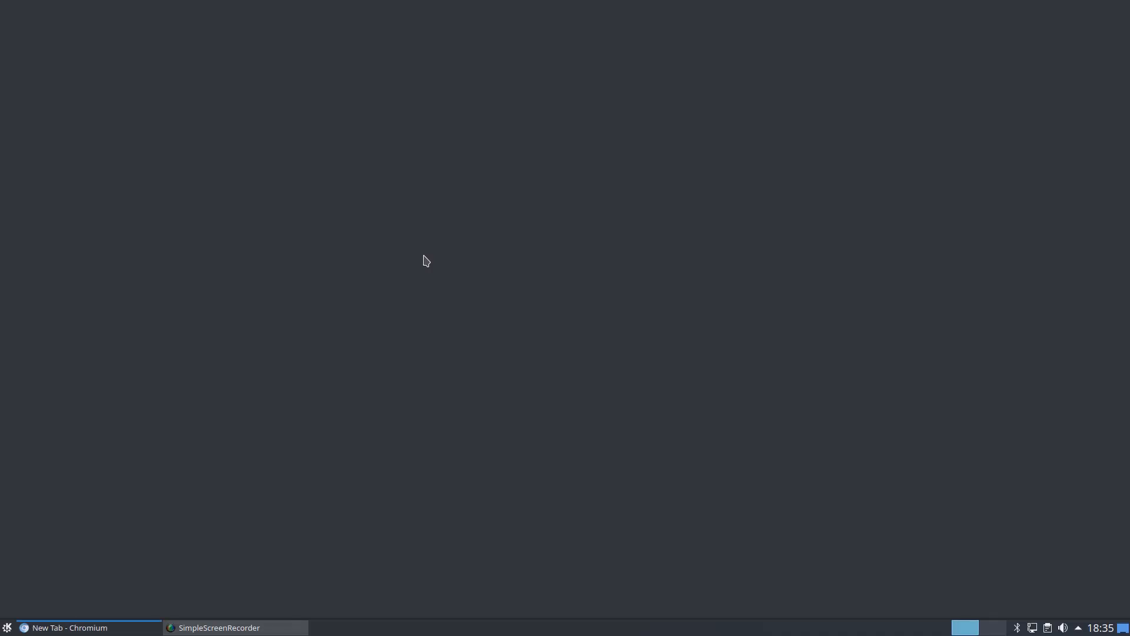
pyautogui.click(68, 628)
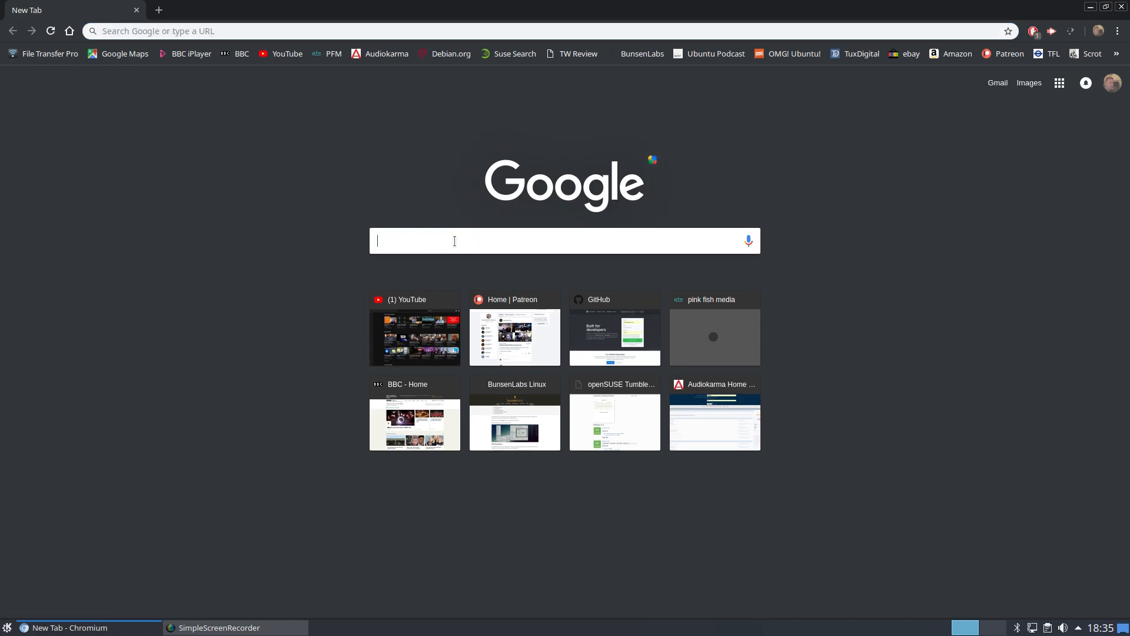
pyautogui.write('ms office icons')
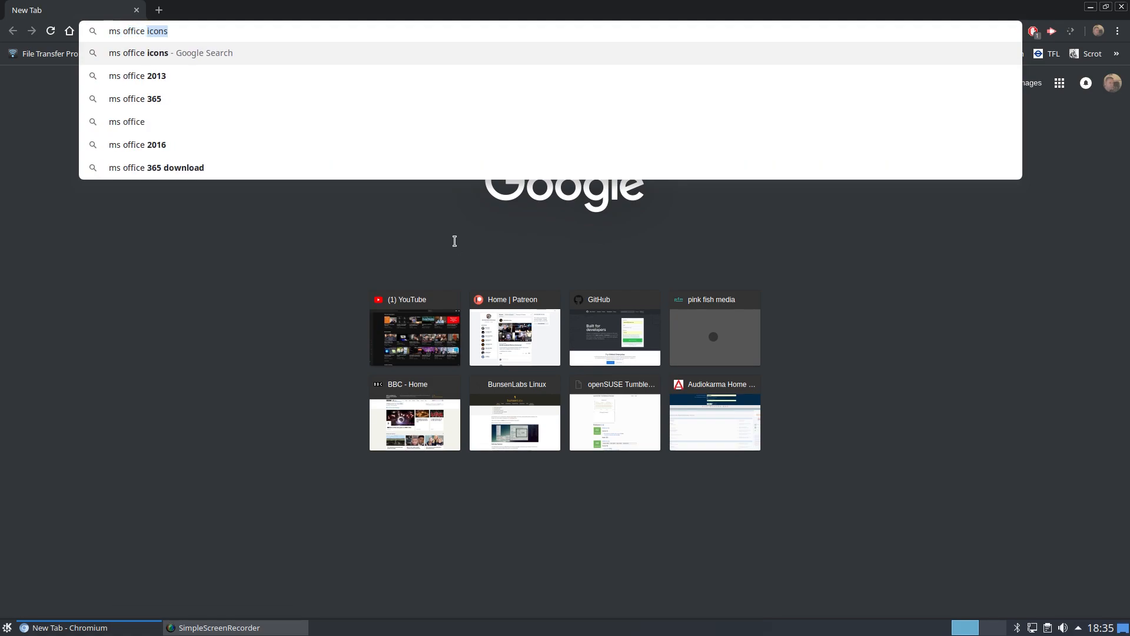
pyautogui.click(135, 99)
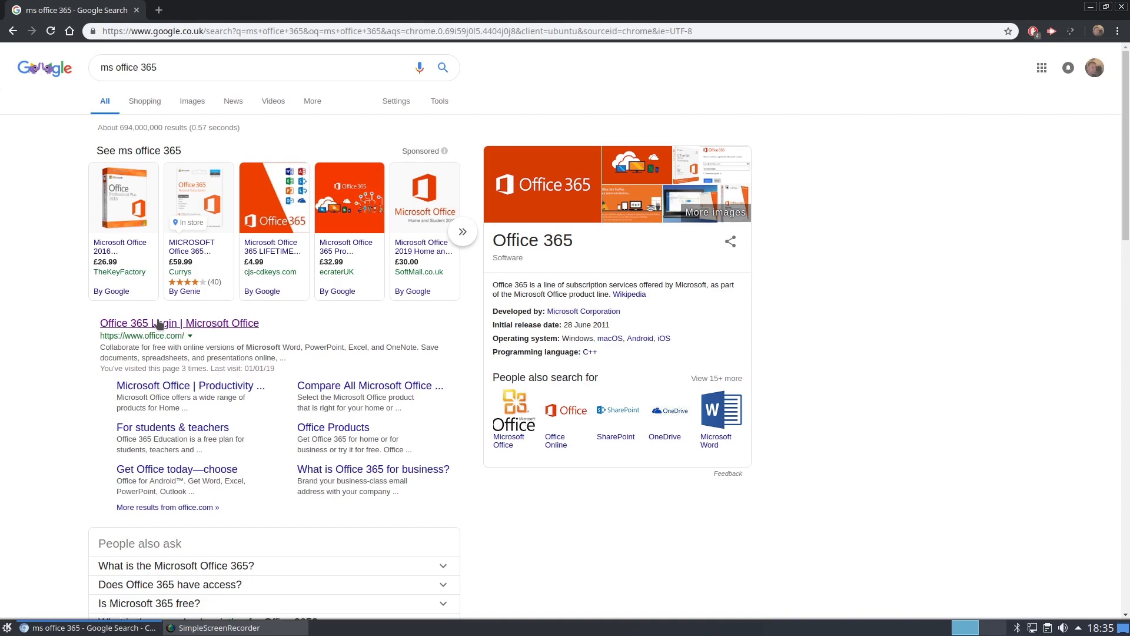
pyautogui.click(180, 324)
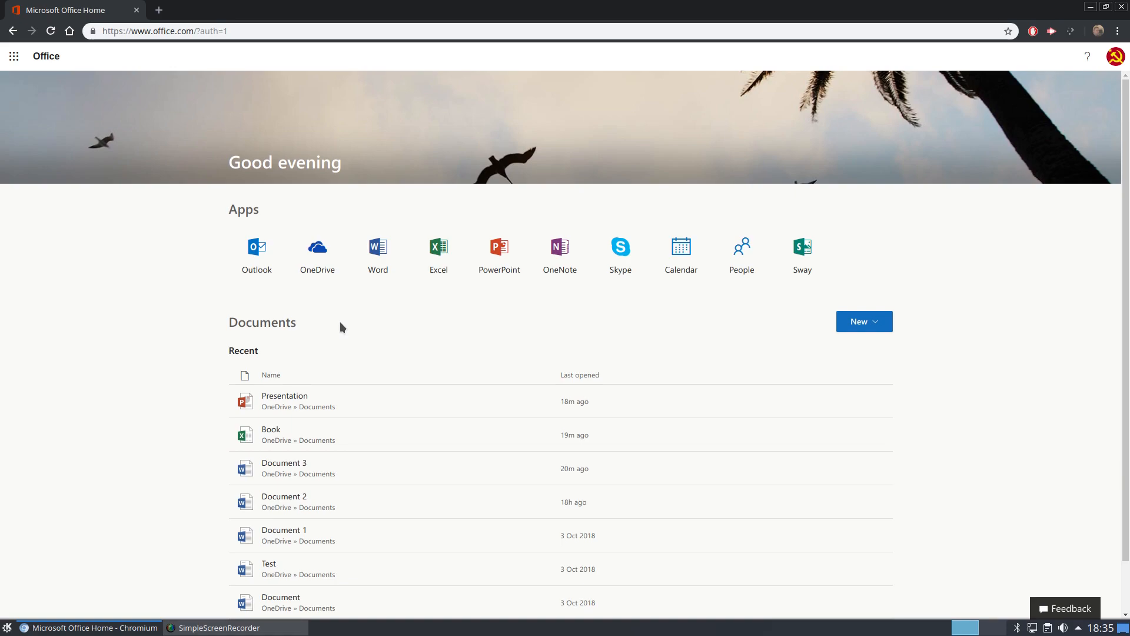
pyautogui.moveTo(802, 255)
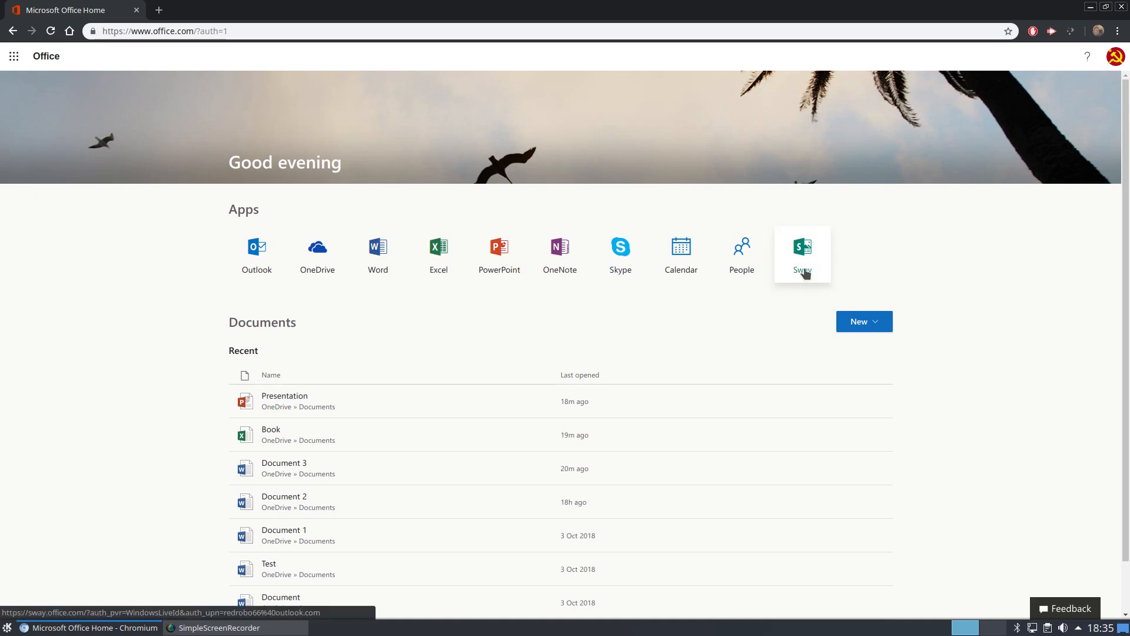
pyautogui.moveTo(874, 259)
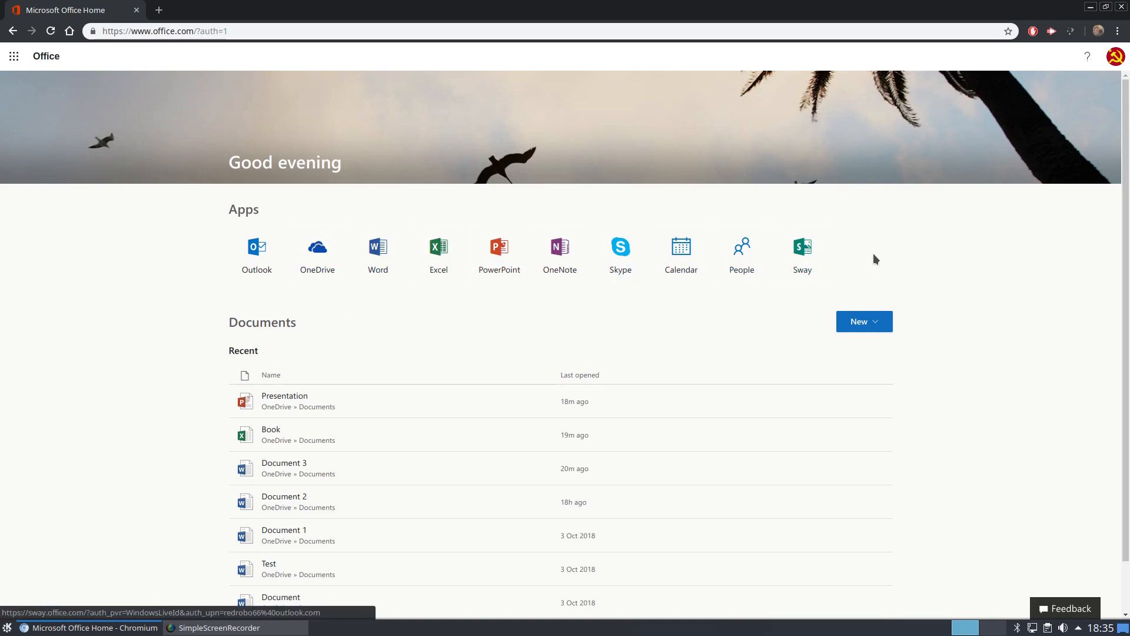
pyautogui.moveTo(857, 305)
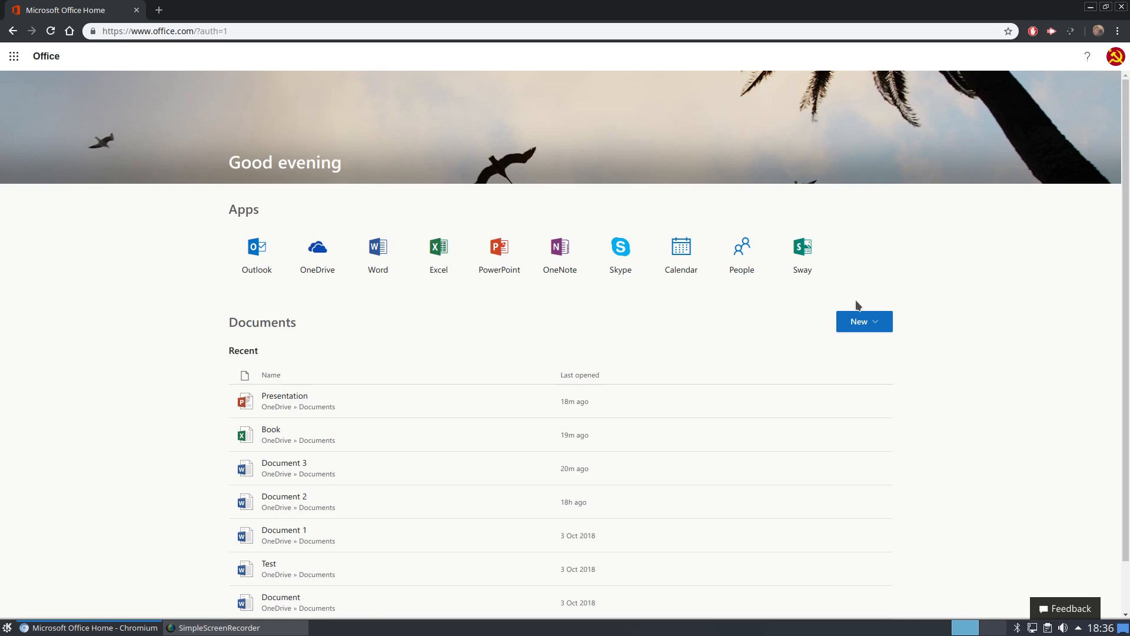
pyautogui.moveTo(1032, 434)
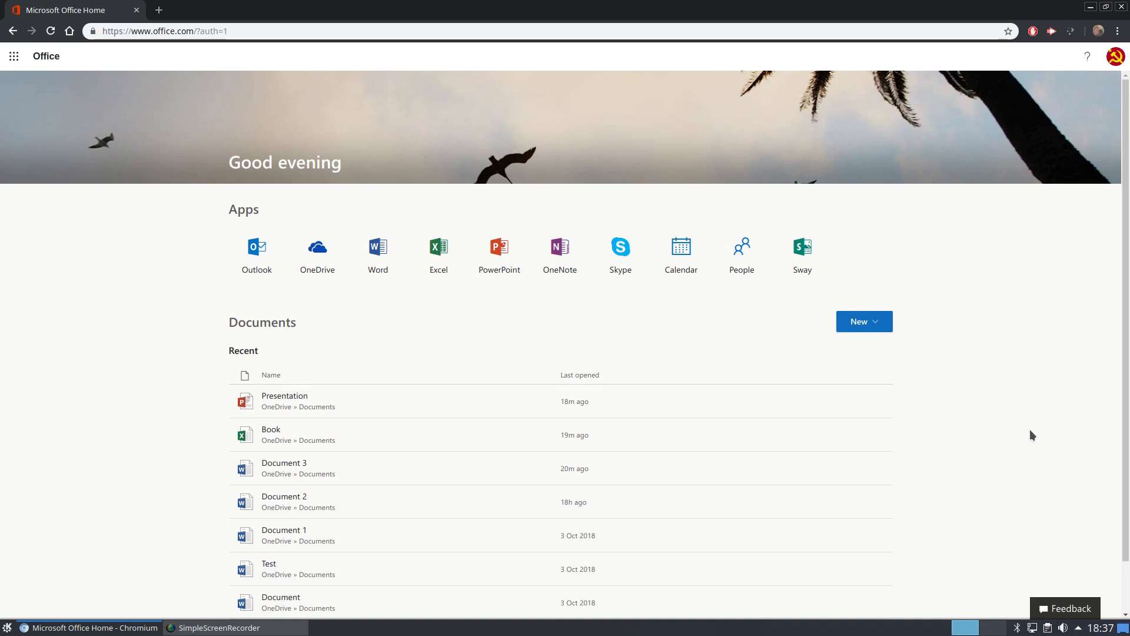
pyautogui.moveTo(1115, 447)
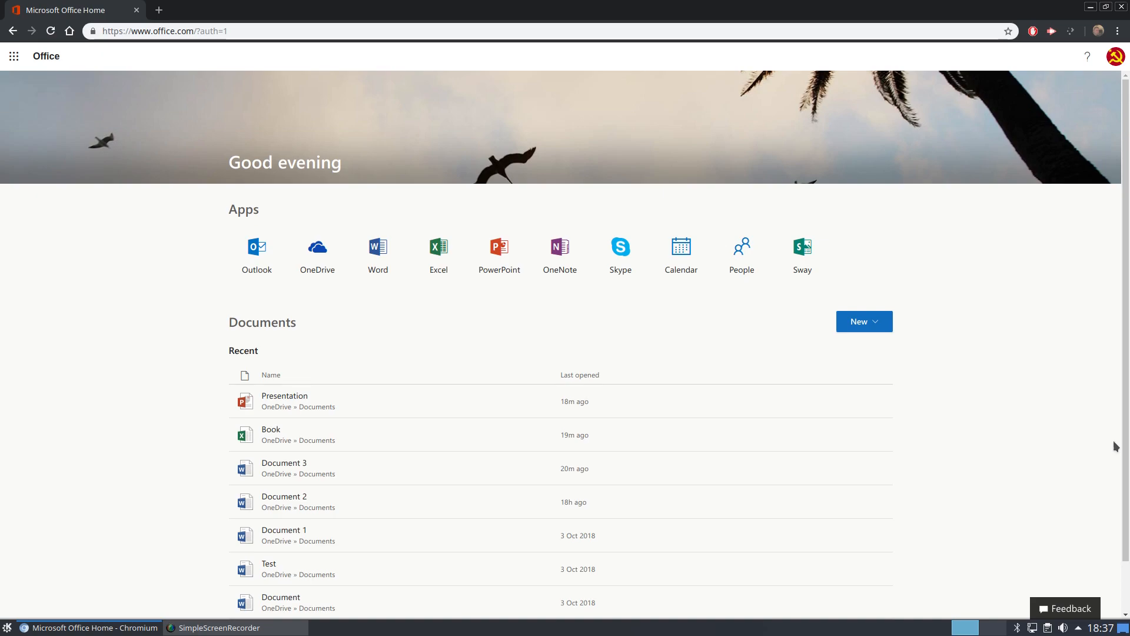
# - Open Word Online, copy its start page address, and close the browser window
pyautogui.click(376, 247)
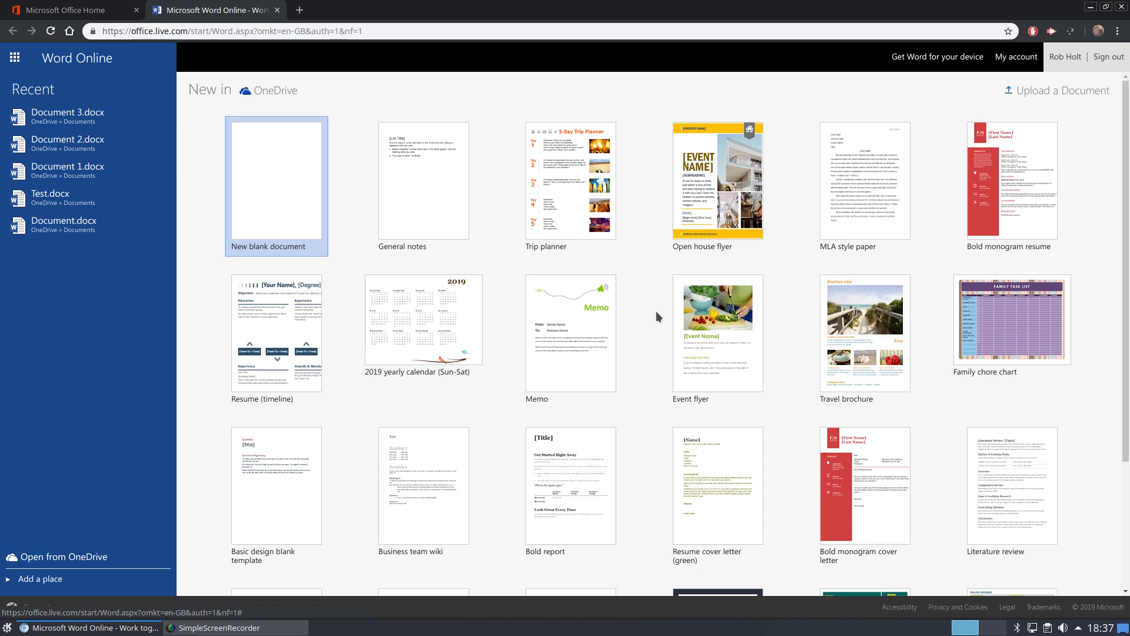
pyautogui.moveTo(979, 403)
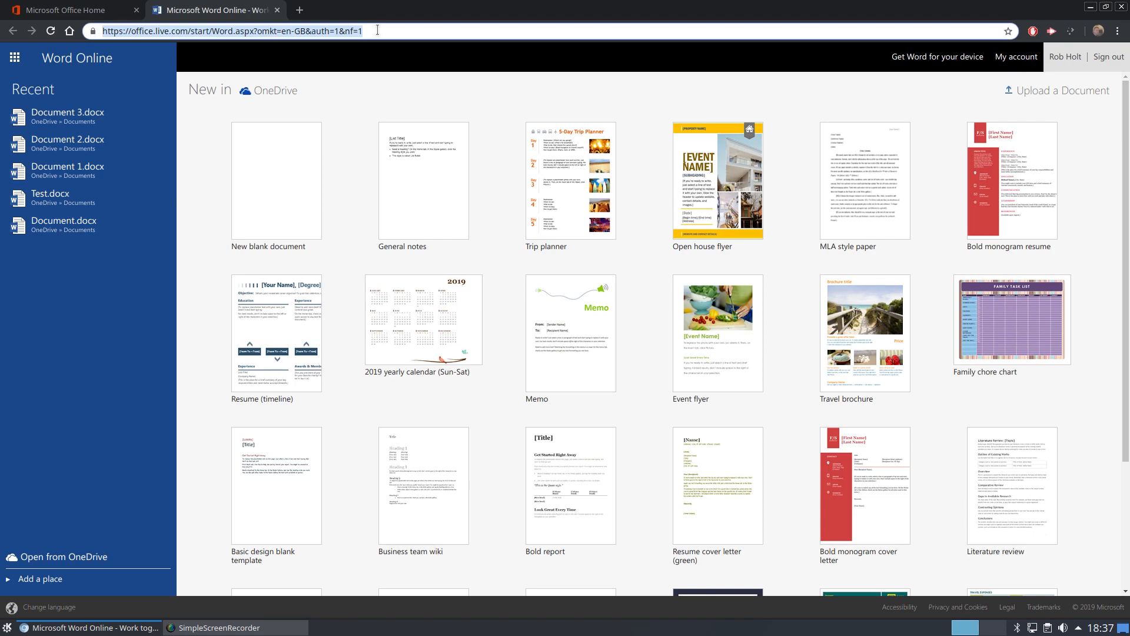
pyautogui.rightClick(231, 30)
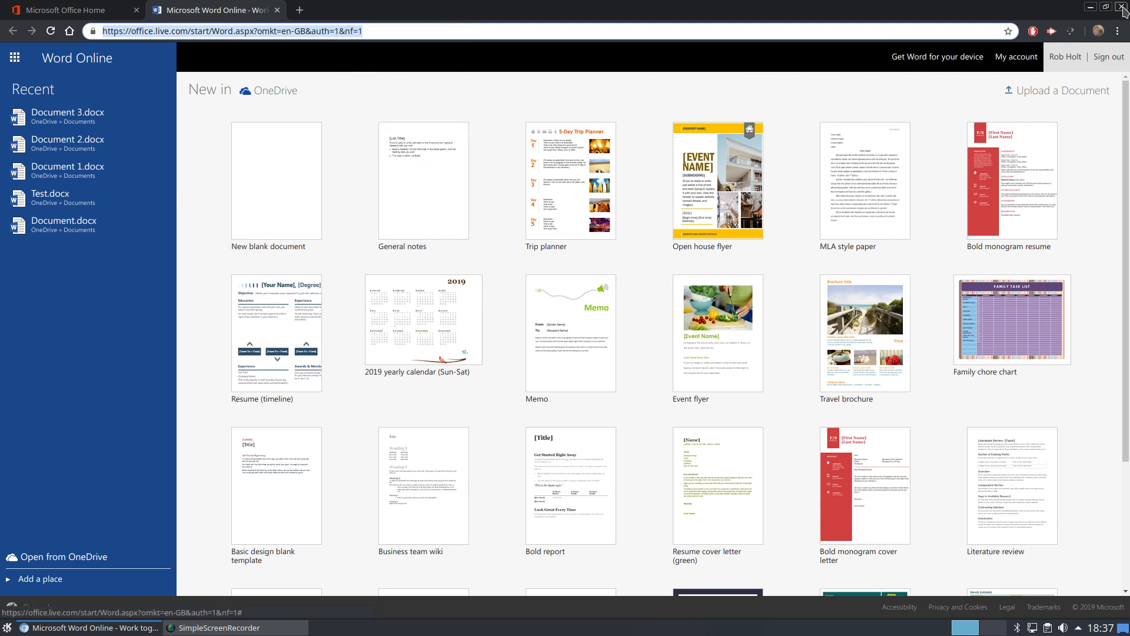
pyautogui.click(1122, 7)
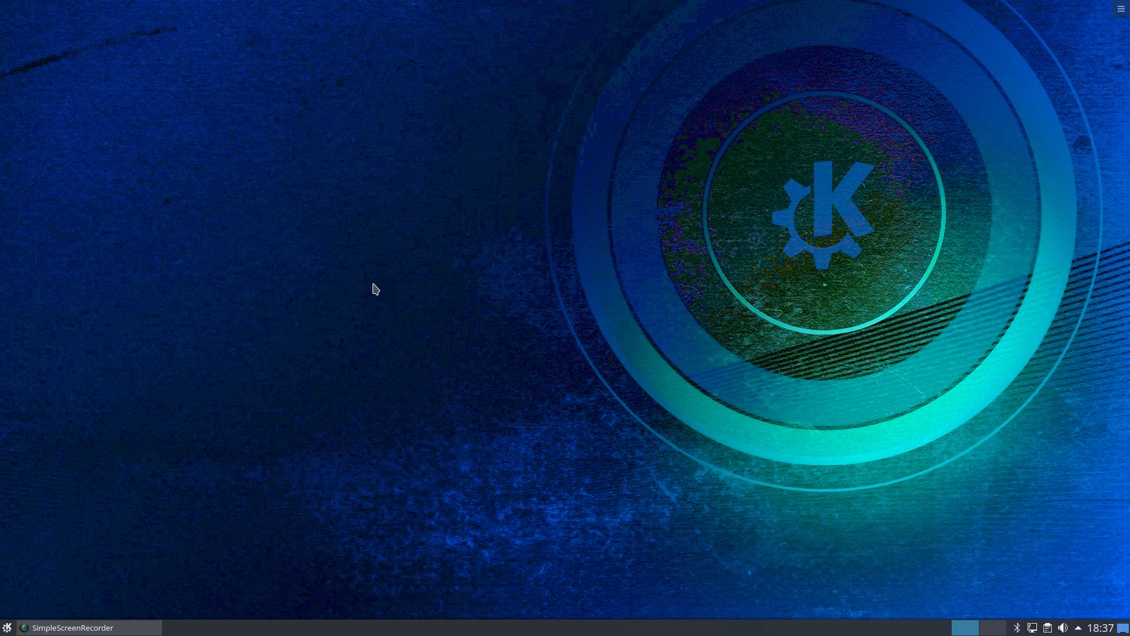
pyautogui.moveTo(357, 308)
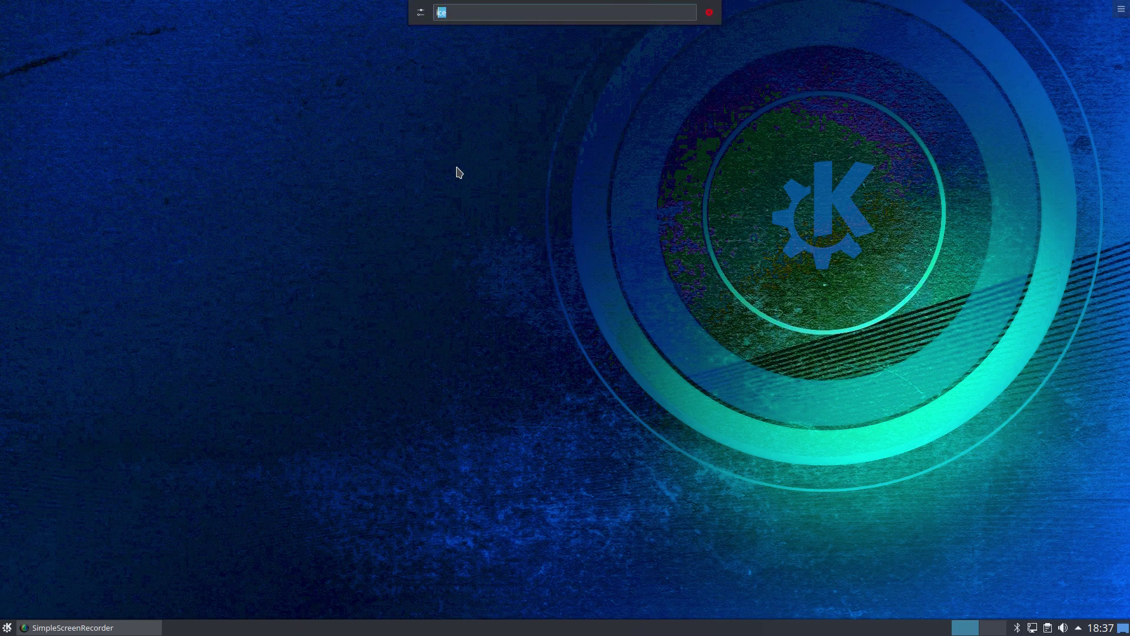
# - Launch Ice via KRunner, move its window to the centre, and choose Chromium as browser
pyautogui.write('ice')
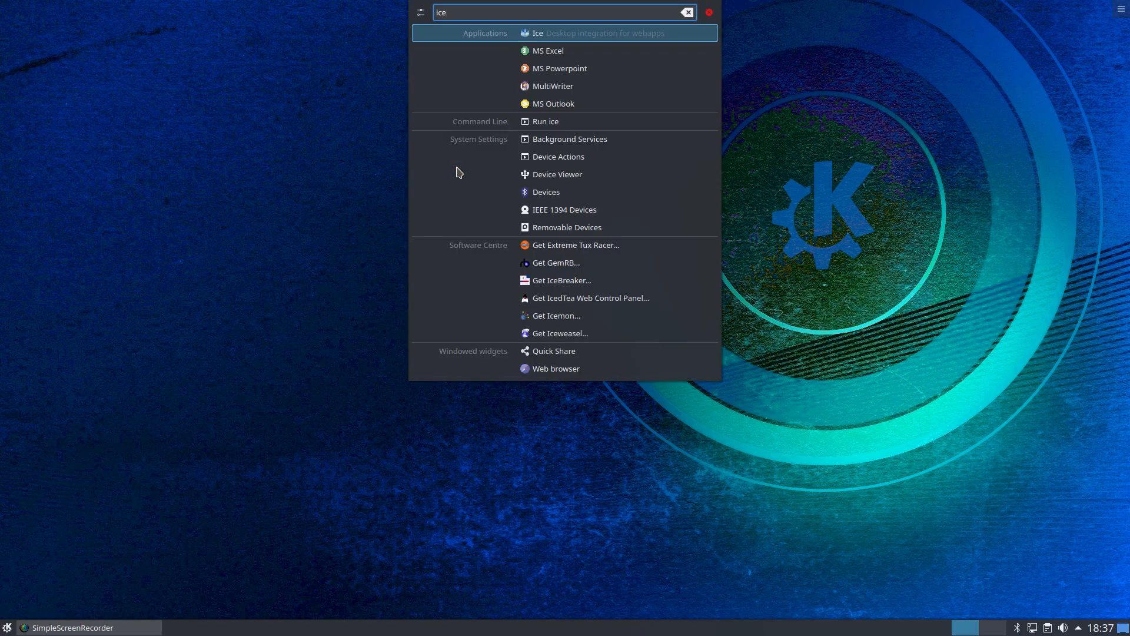
pyautogui.click(537, 32)
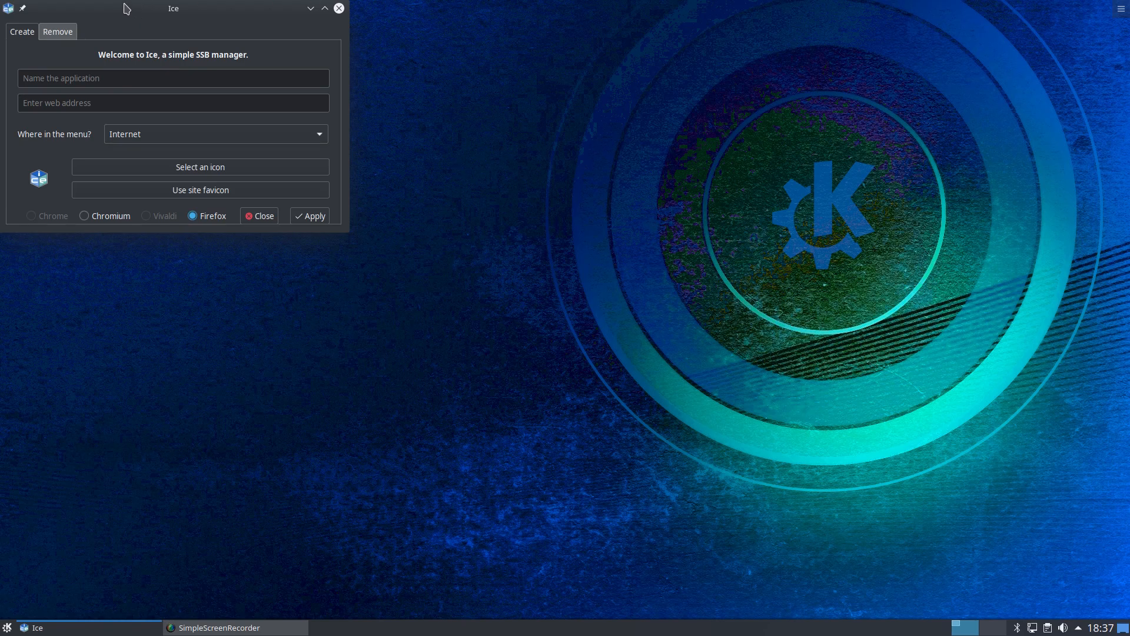
pyautogui.moveTo(173, 8); pyautogui.dragTo(391, 122)
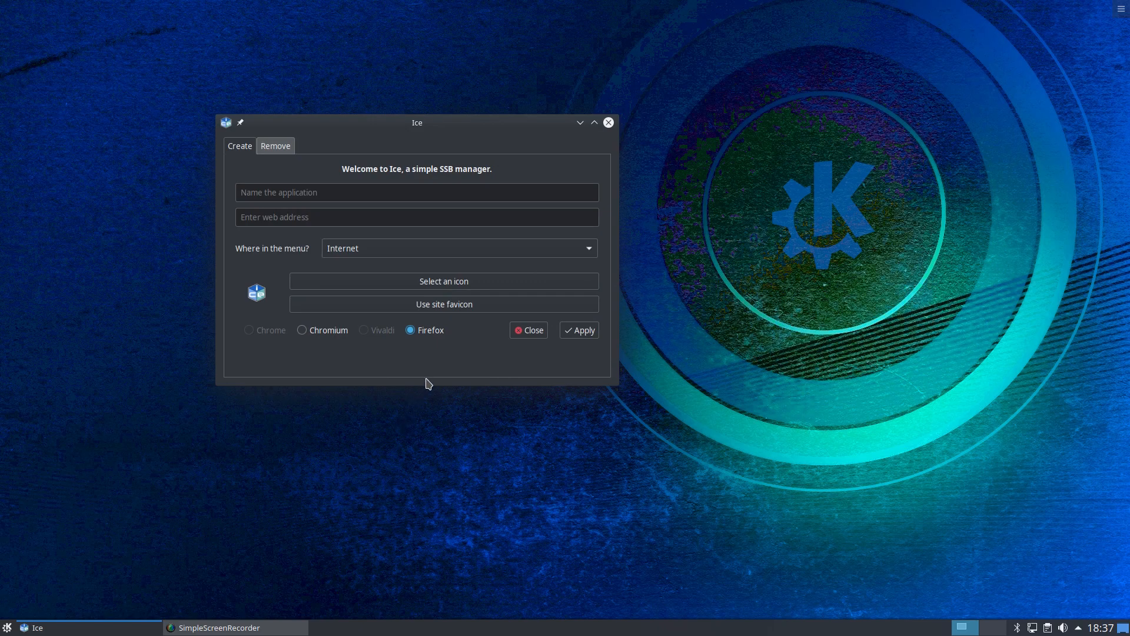
pyautogui.moveTo(420, 366)
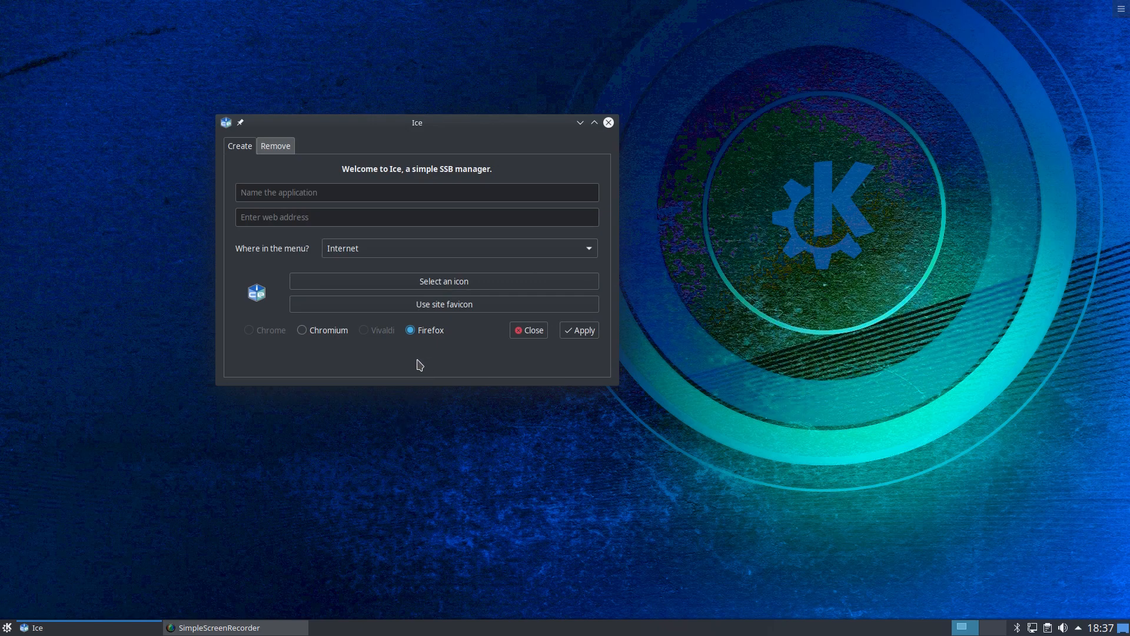
pyautogui.moveTo(412, 344)
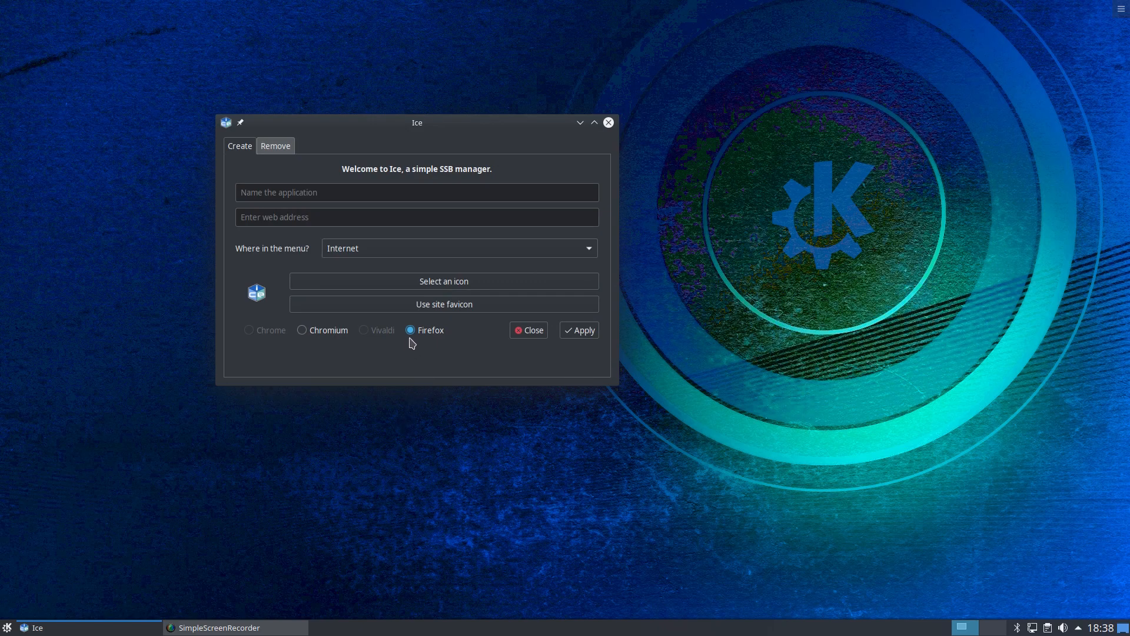
pyautogui.moveTo(312, 334)
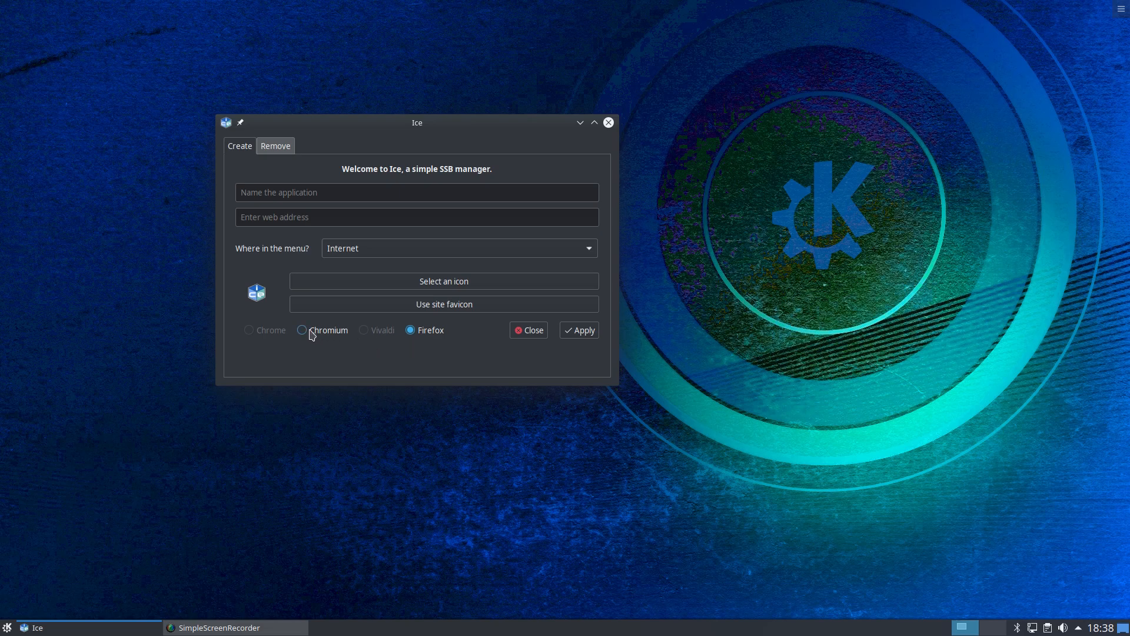
pyautogui.click(301, 330)
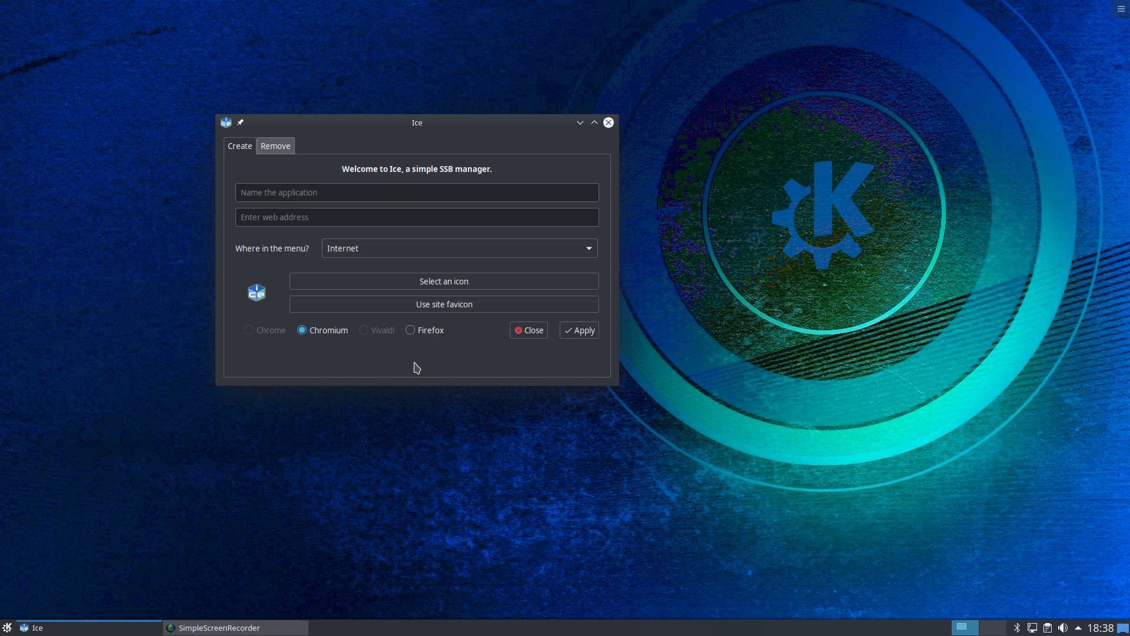
pyautogui.moveTo(276, 196)
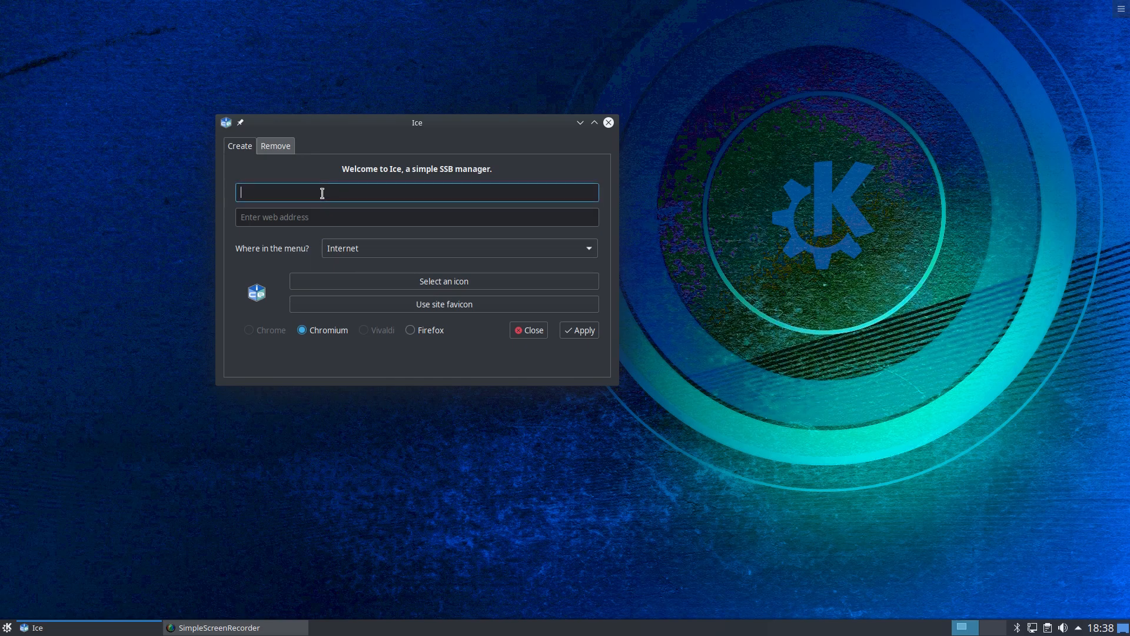
# - Create an 'MS Word' web app for the Word Online start URL under Office, then close Ice
pyautogui.write('MS')
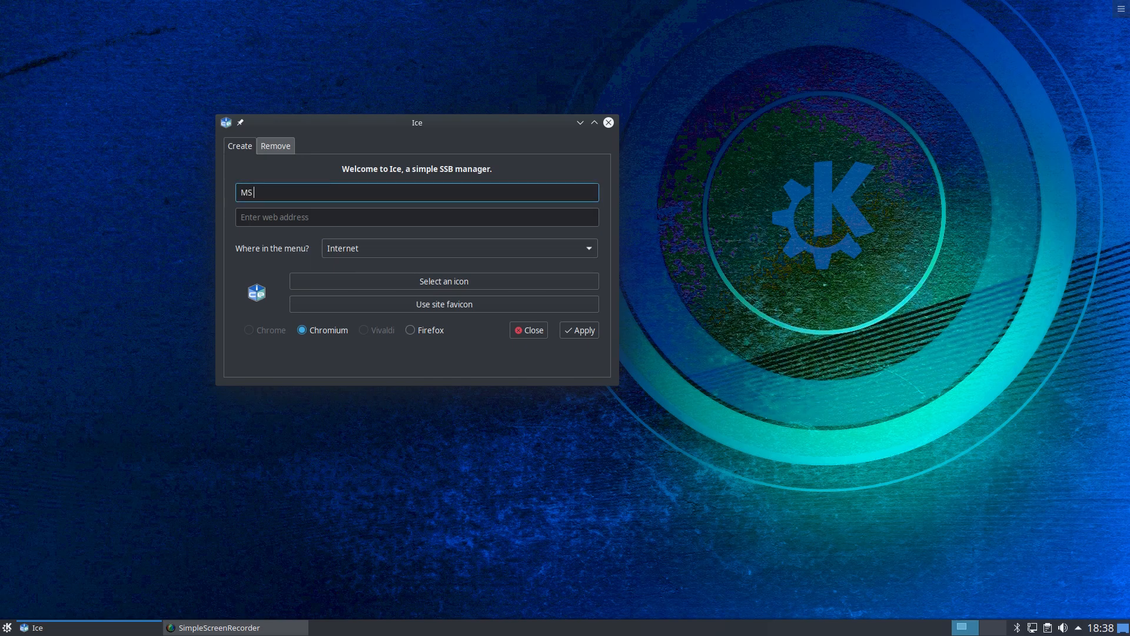
pyautogui.write('W')
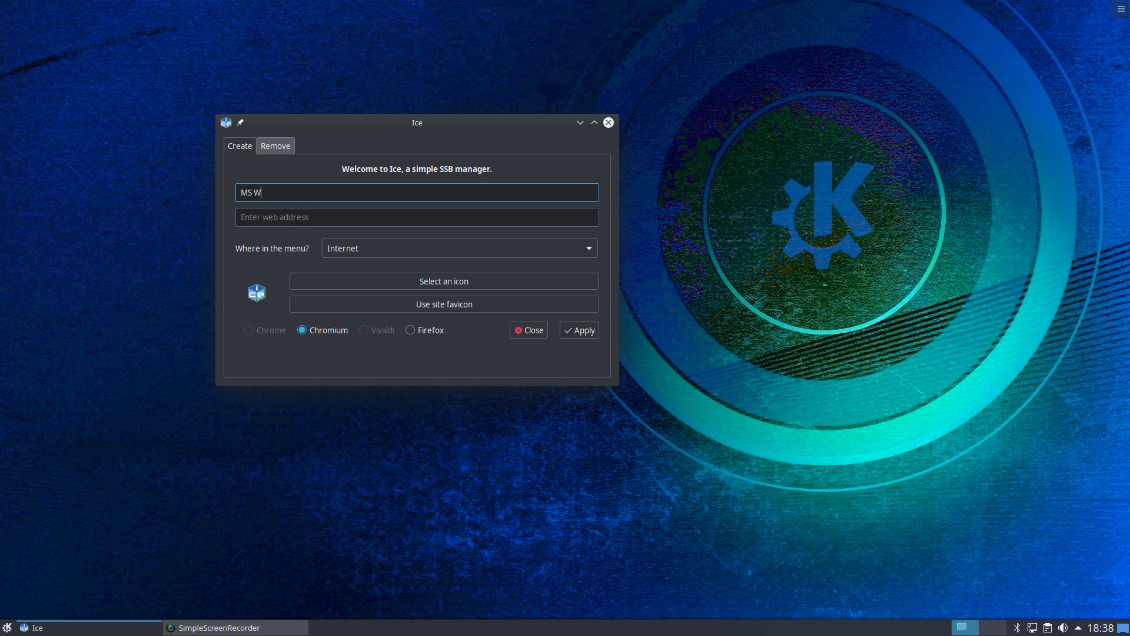
pyautogui.write('ord')
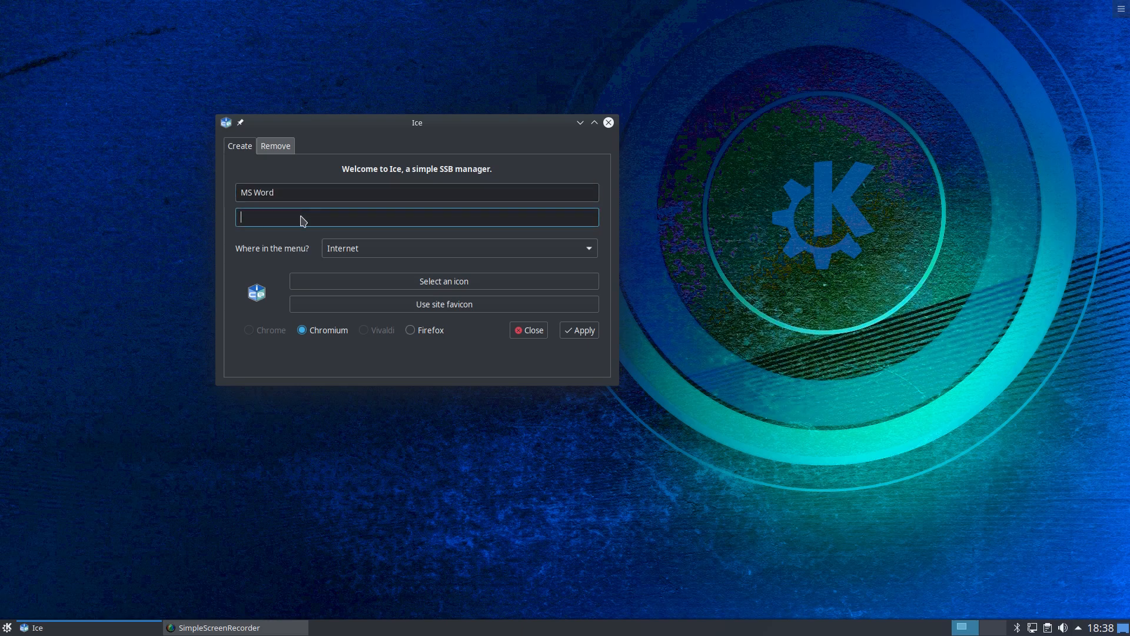
pyautogui.write('https://office.live.com/start/Word.aspx?omkt=en-GB&auth=1&nf=1')
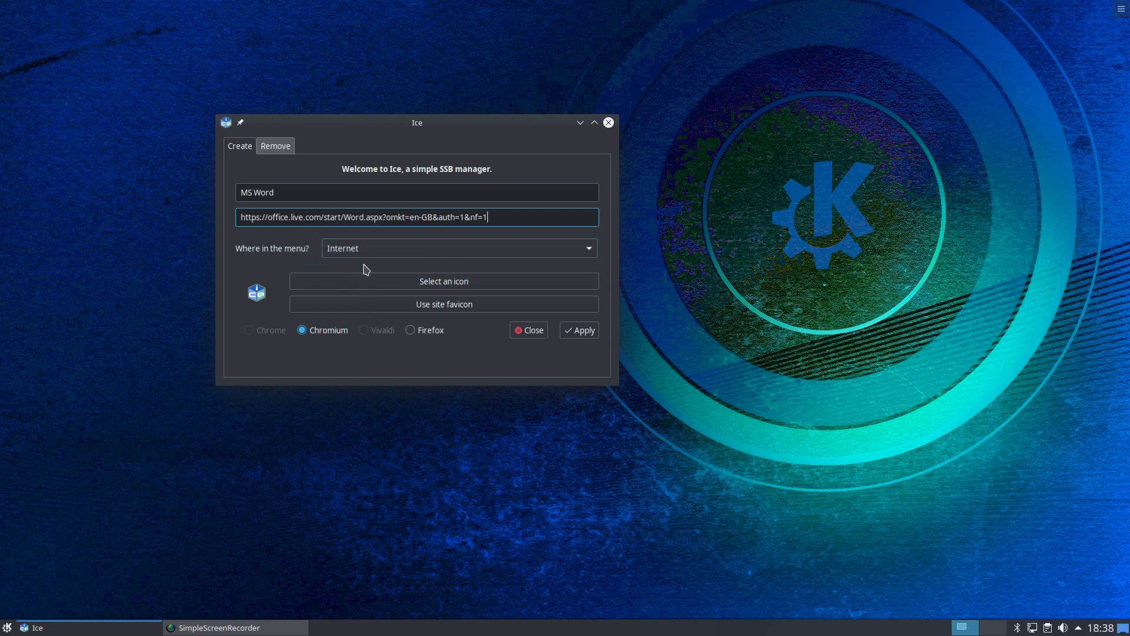
pyautogui.moveTo(516, 264)
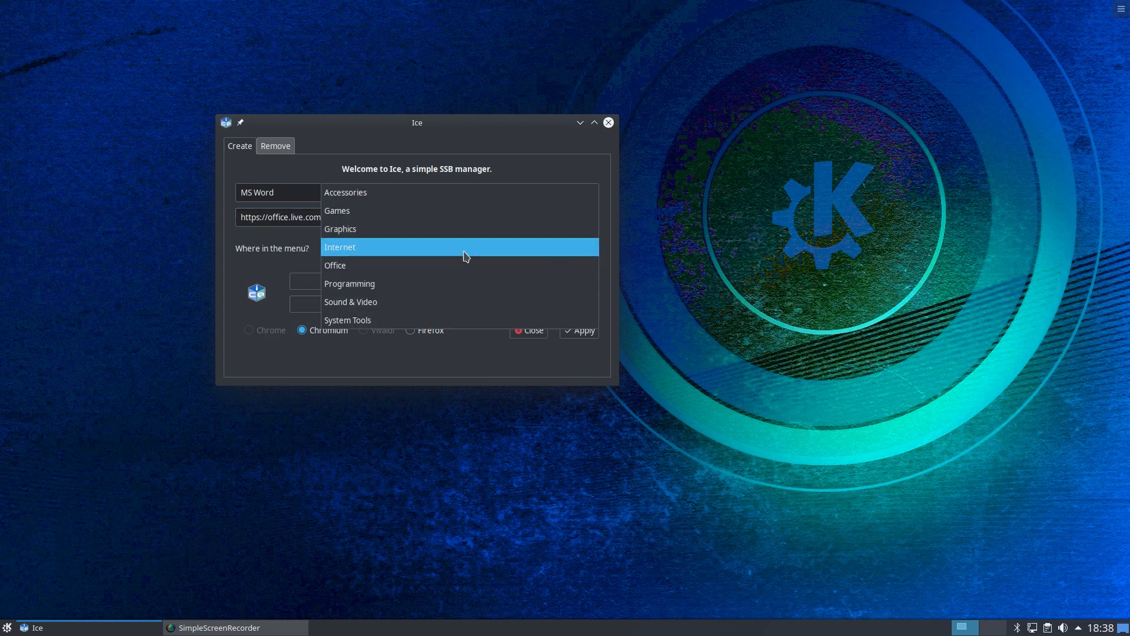
pyautogui.click(335, 264)
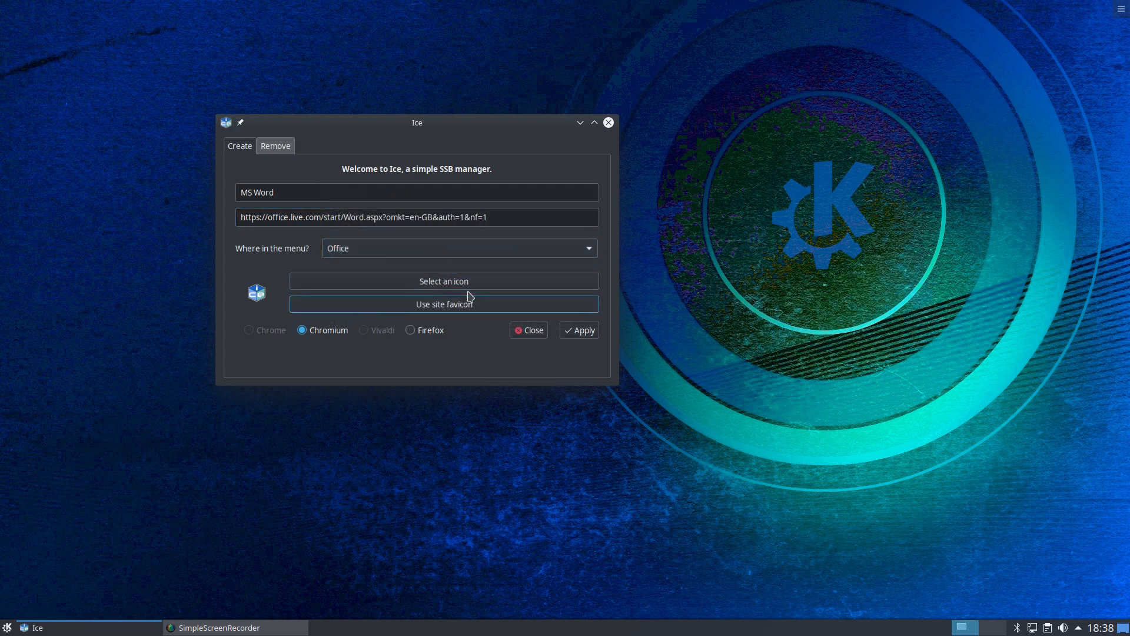
pyautogui.moveTo(524, 282)
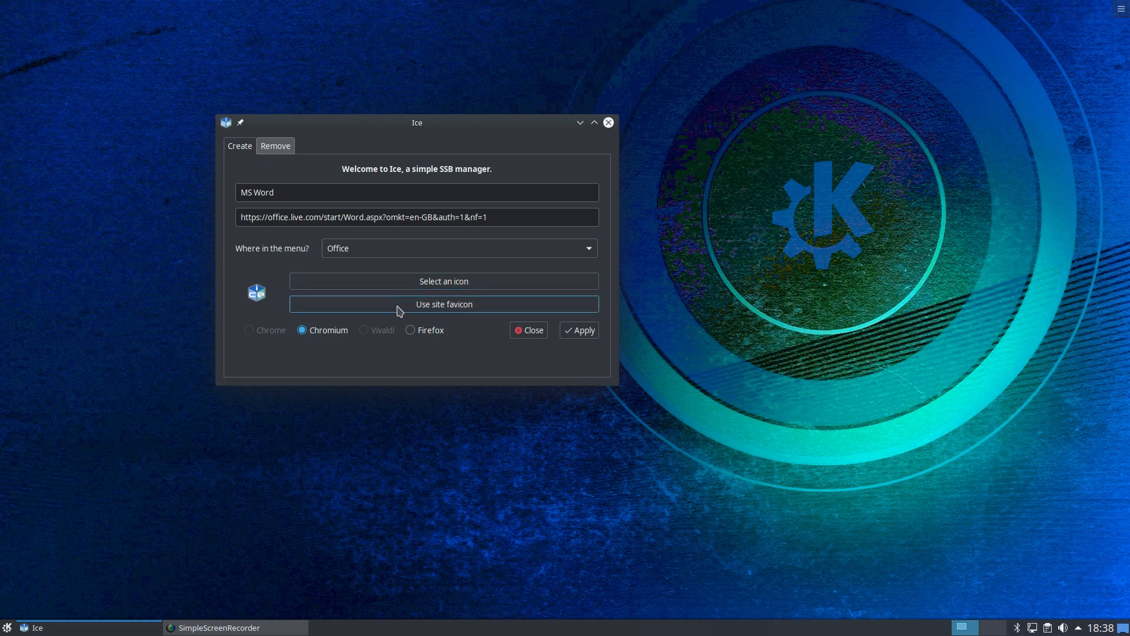
pyautogui.moveTo(496, 288)
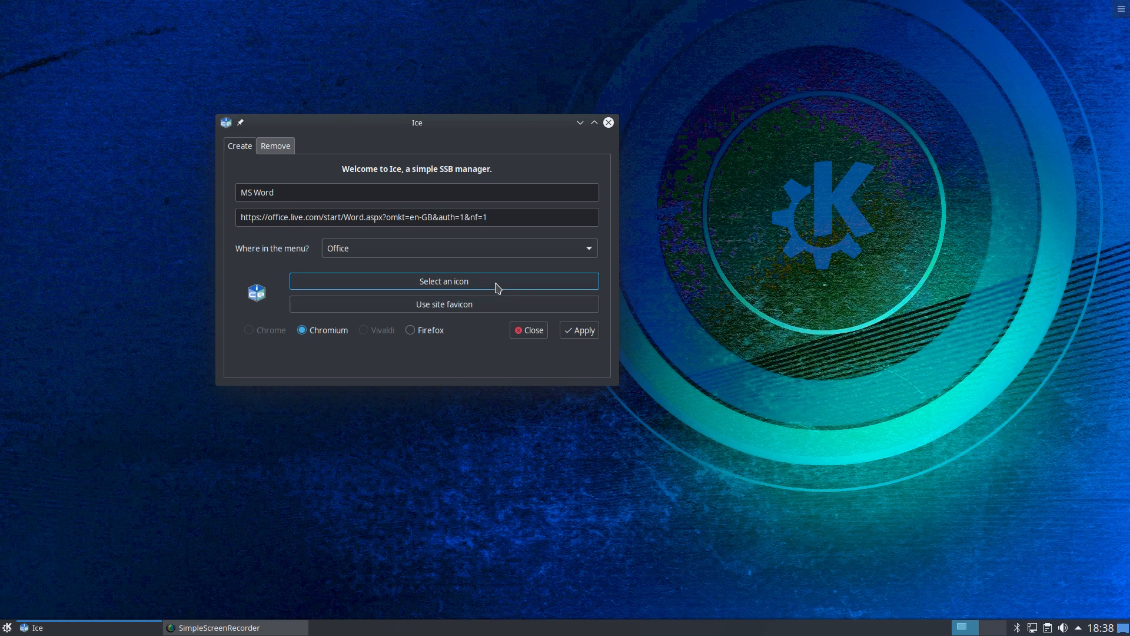
pyautogui.moveTo(443, 304)
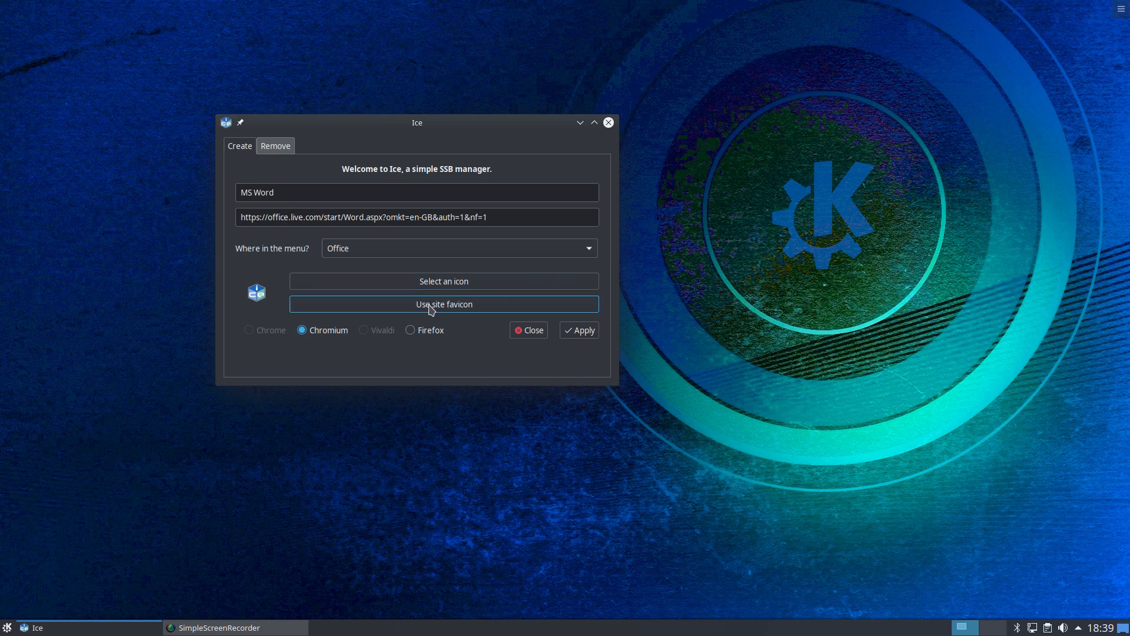
pyautogui.moveTo(360, 297)
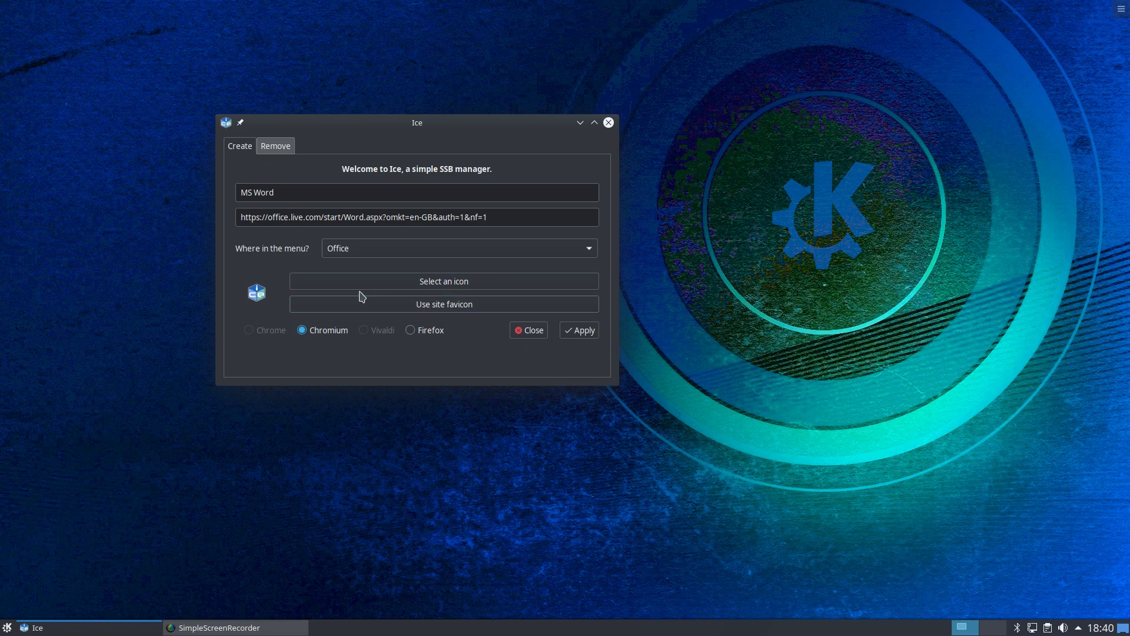
pyautogui.moveTo(277, 285)
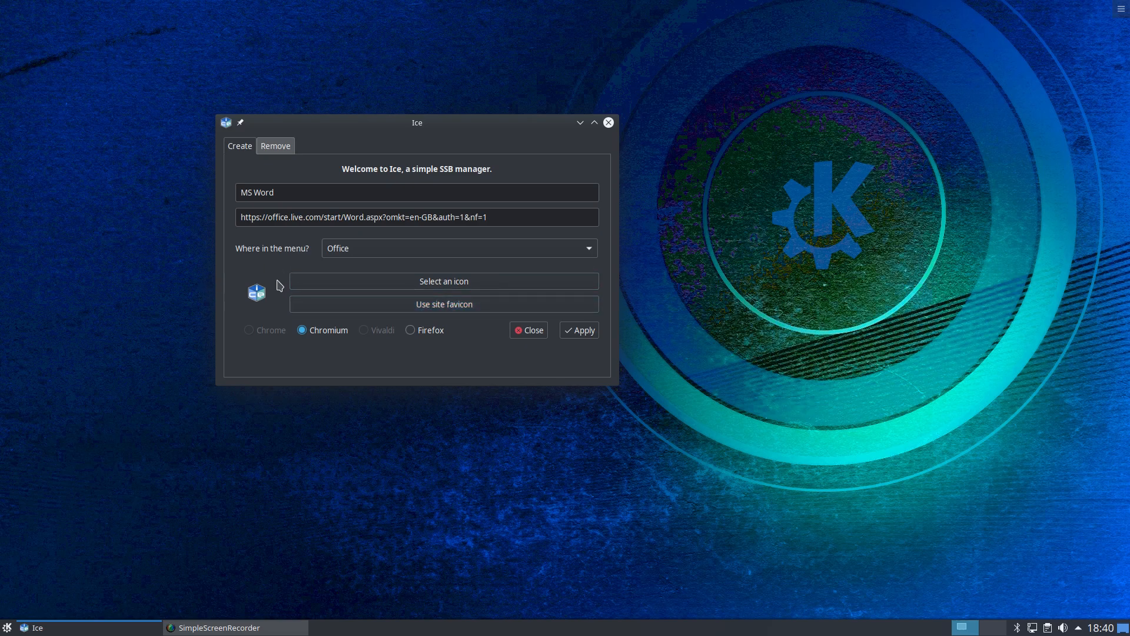
pyautogui.moveTo(422, 342)
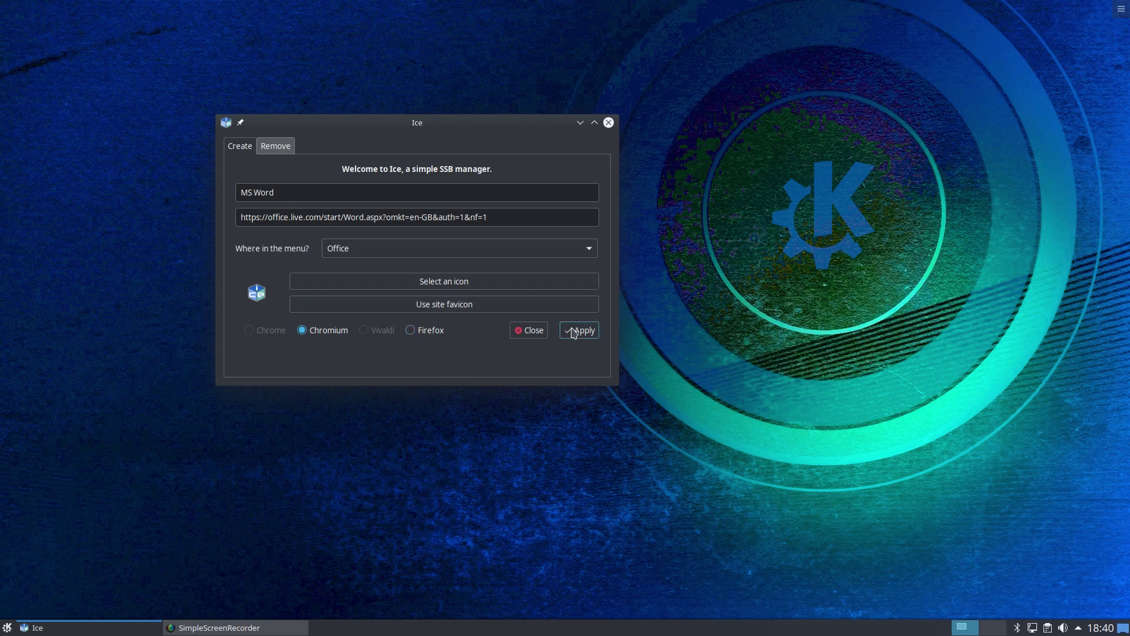
pyautogui.click(584, 330)
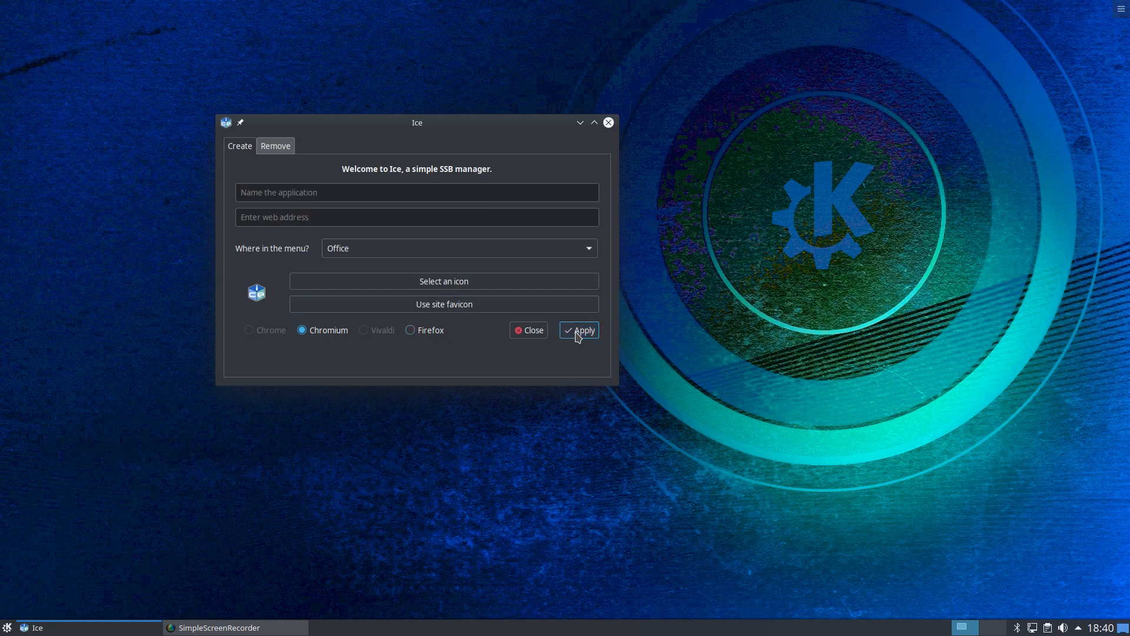
pyautogui.moveTo(614, 132)
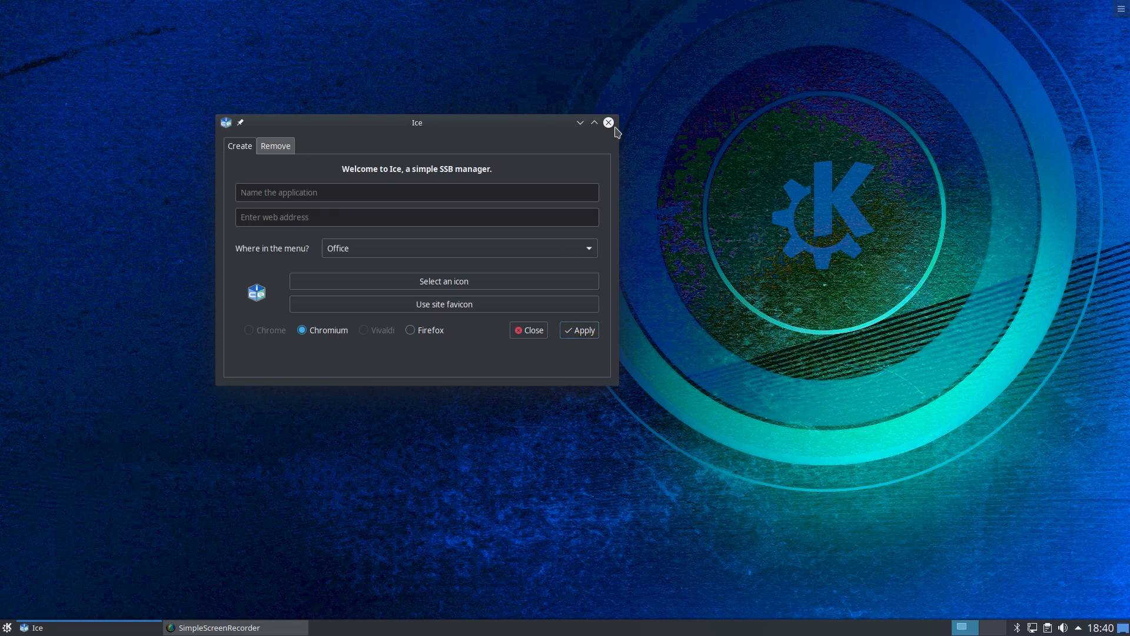
pyautogui.click(607, 122)
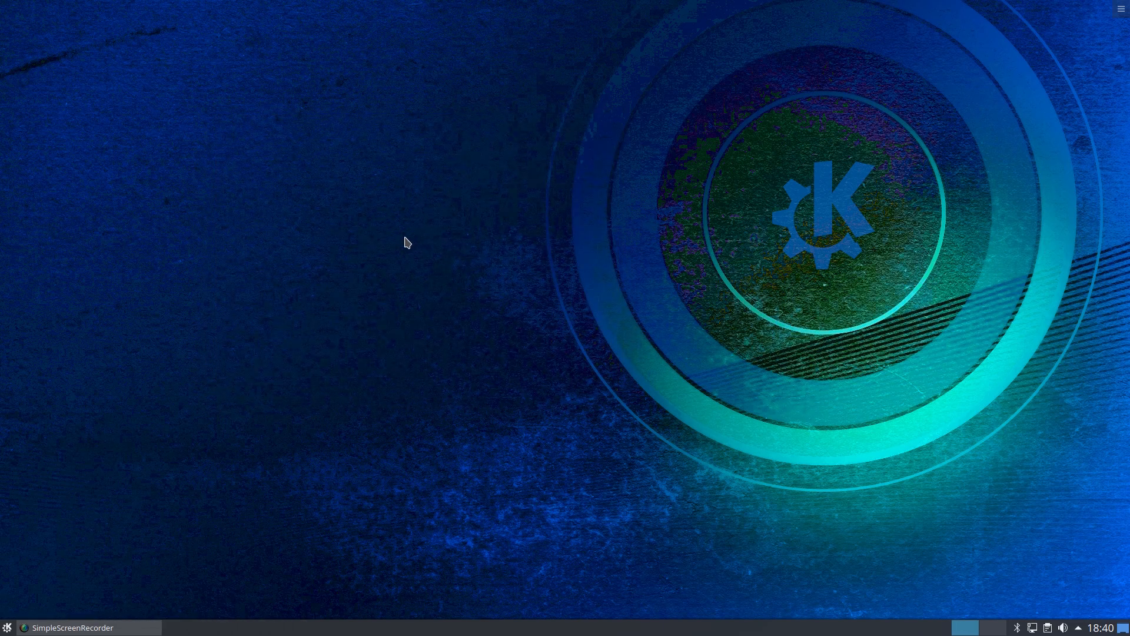
# - Edit the MS Word launcher from the Office menu and start choosing its icon
pyautogui.click(7, 627)
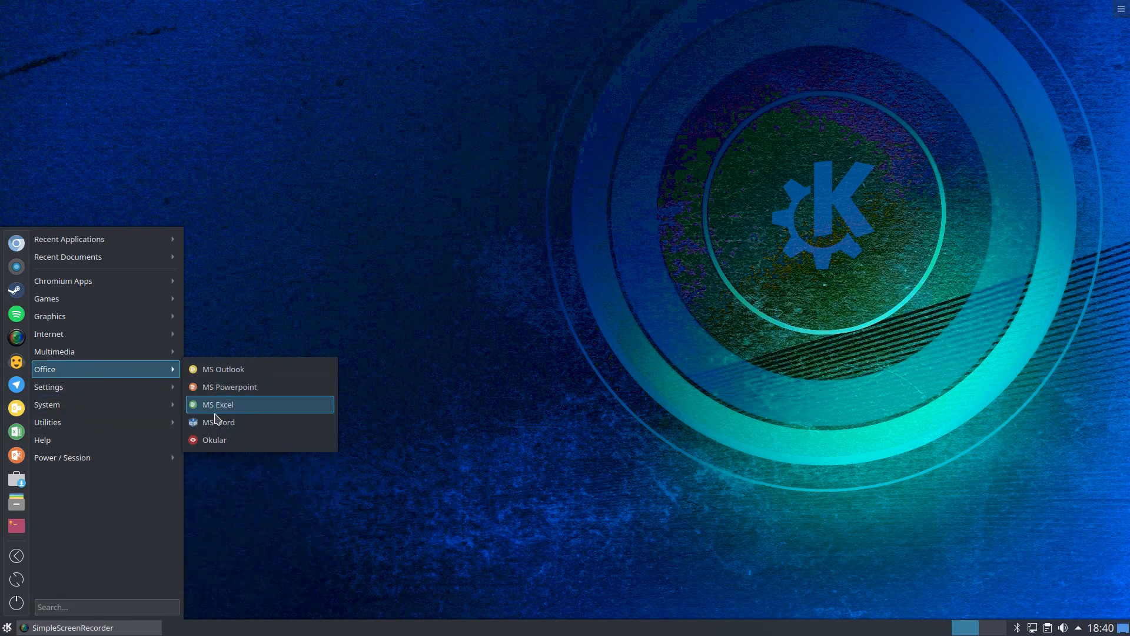
pyautogui.moveTo(227, 421)
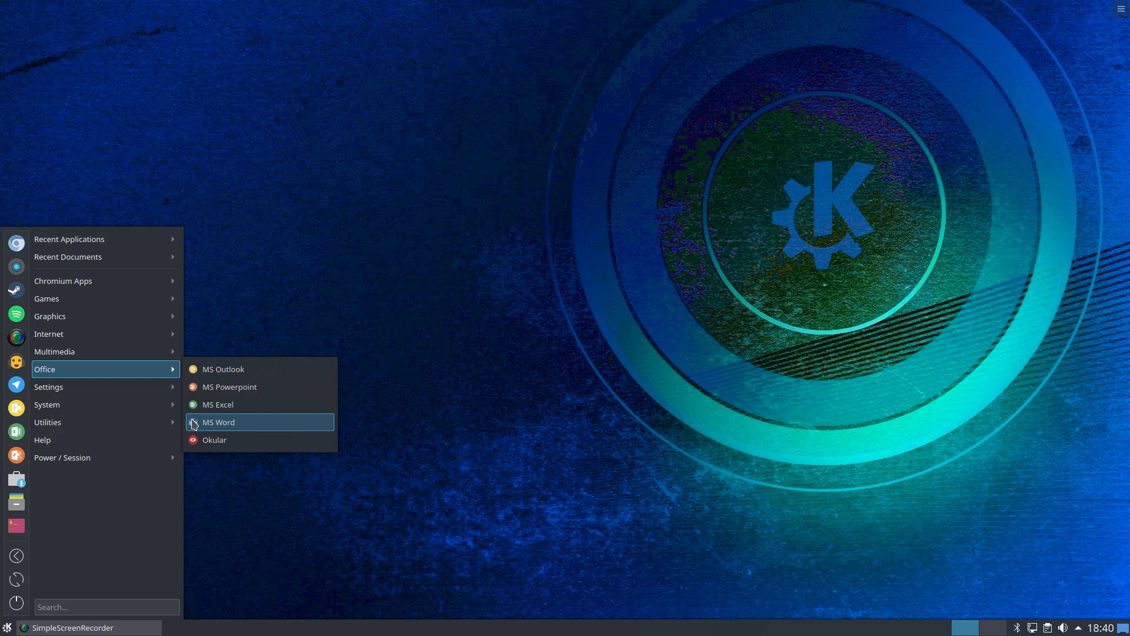
pyautogui.moveTo(238, 423)
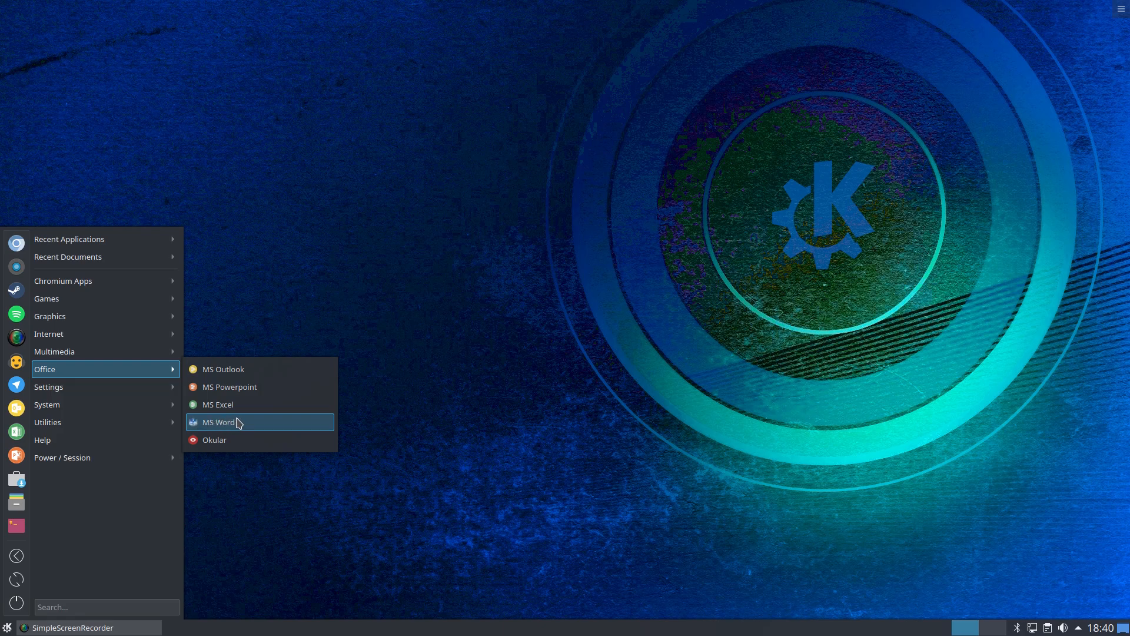
pyautogui.rightClick(221, 421)
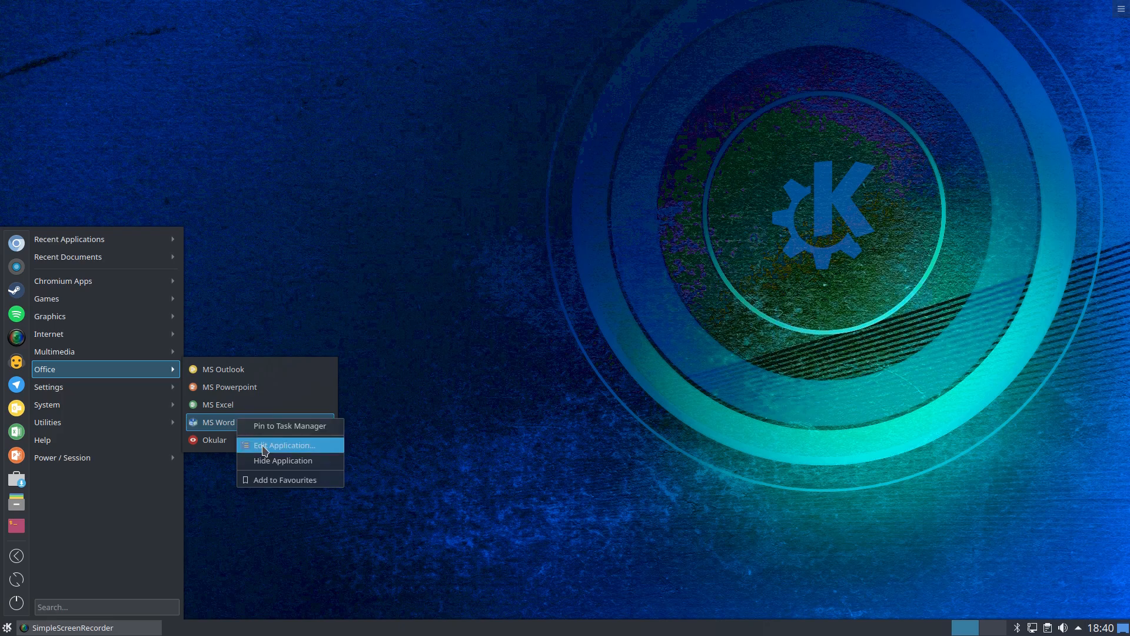
pyautogui.click(286, 446)
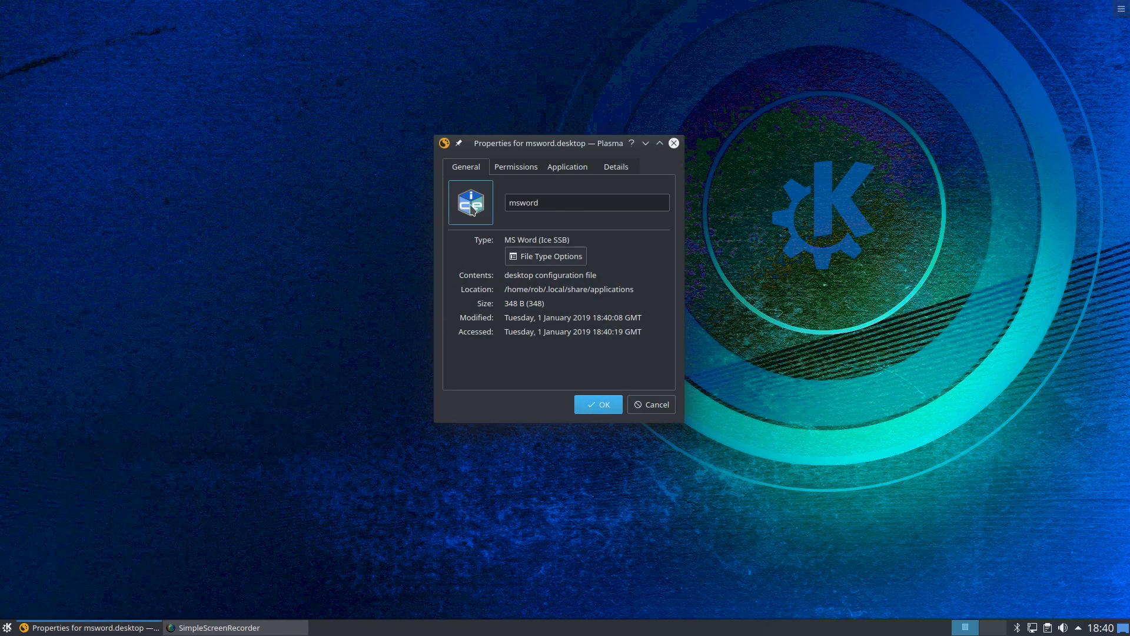
pyautogui.click(470, 203)
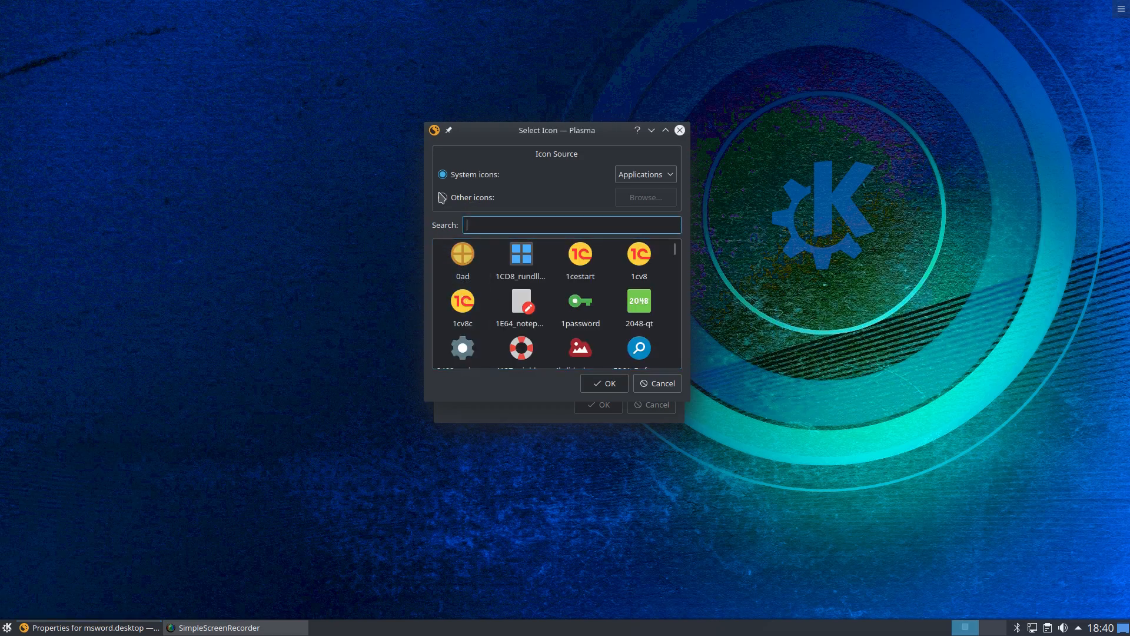
# - Set the MS Word launcher icon to Word2.png from the ButtonUI_MSOffice2016/PNG folder and save
pyautogui.click(442, 197)
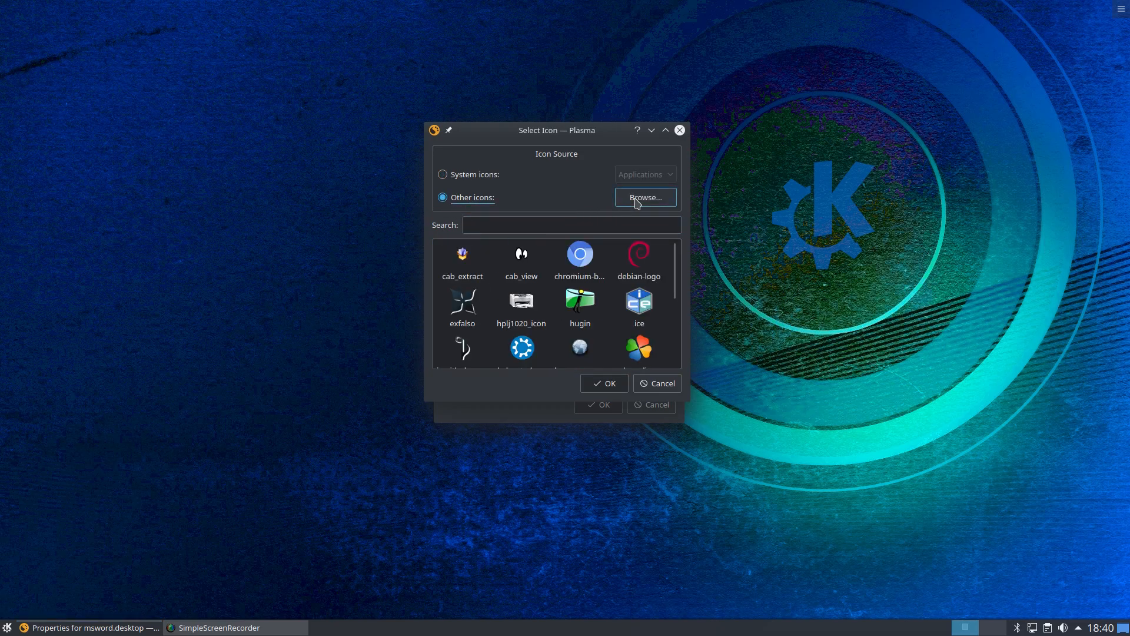
pyautogui.click(644, 197)
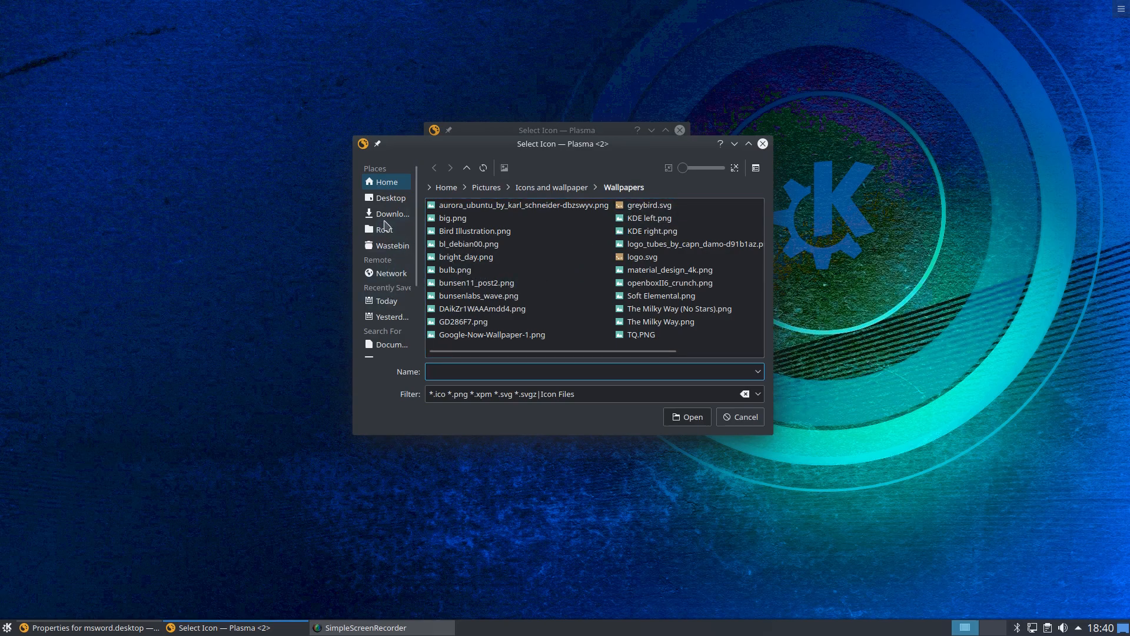
pyautogui.moveTo(385, 258)
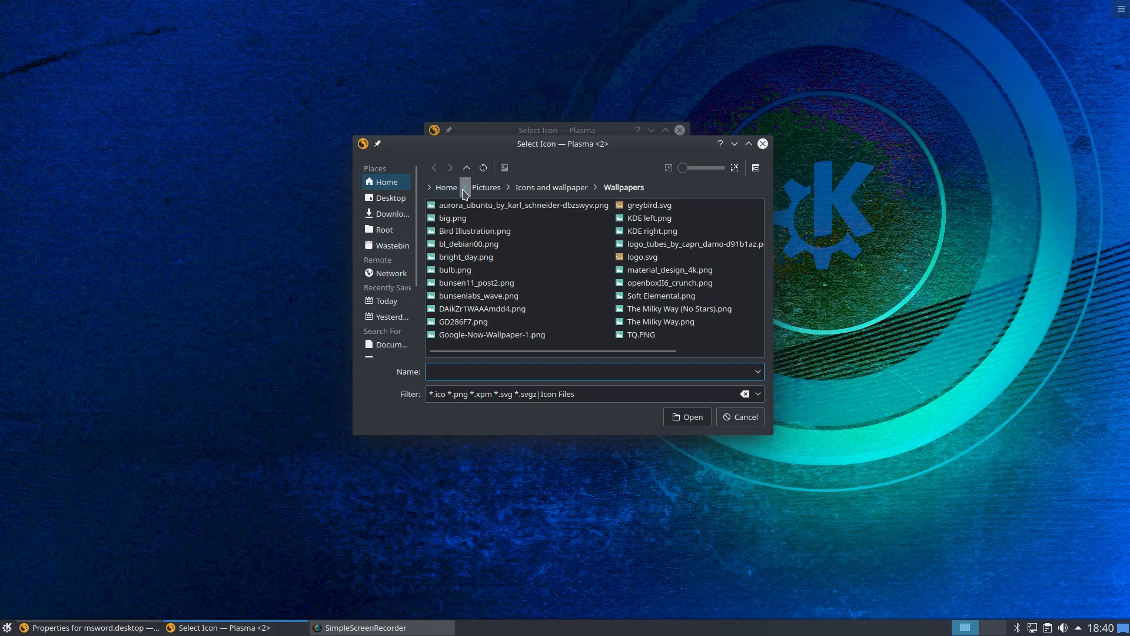
pyautogui.click(485, 187)
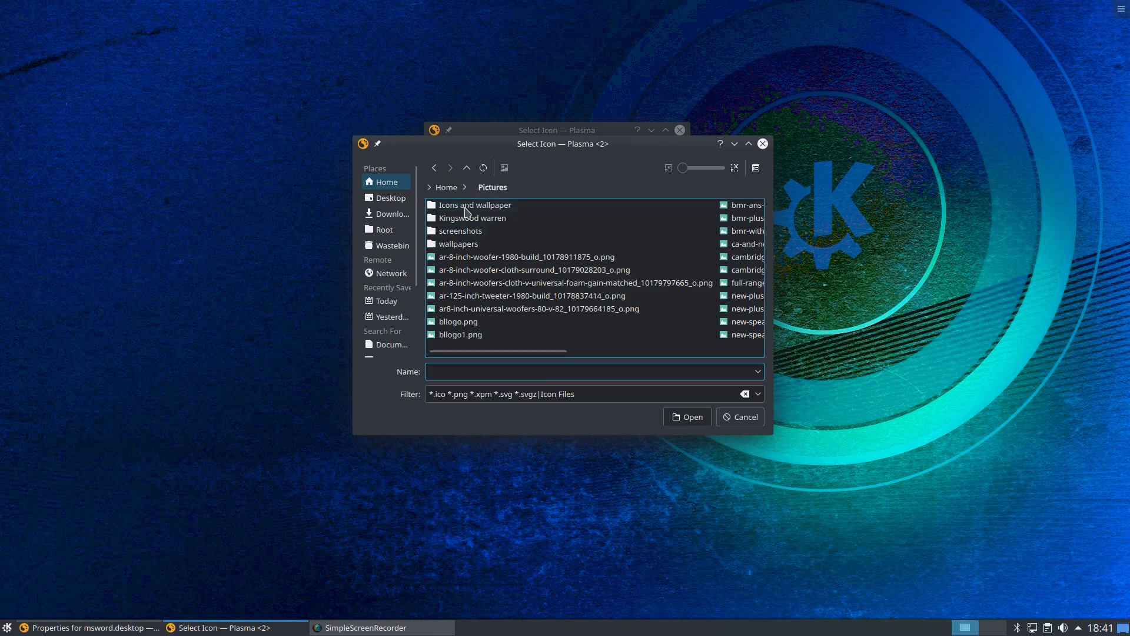
pyautogui.doubleClick(476, 205)
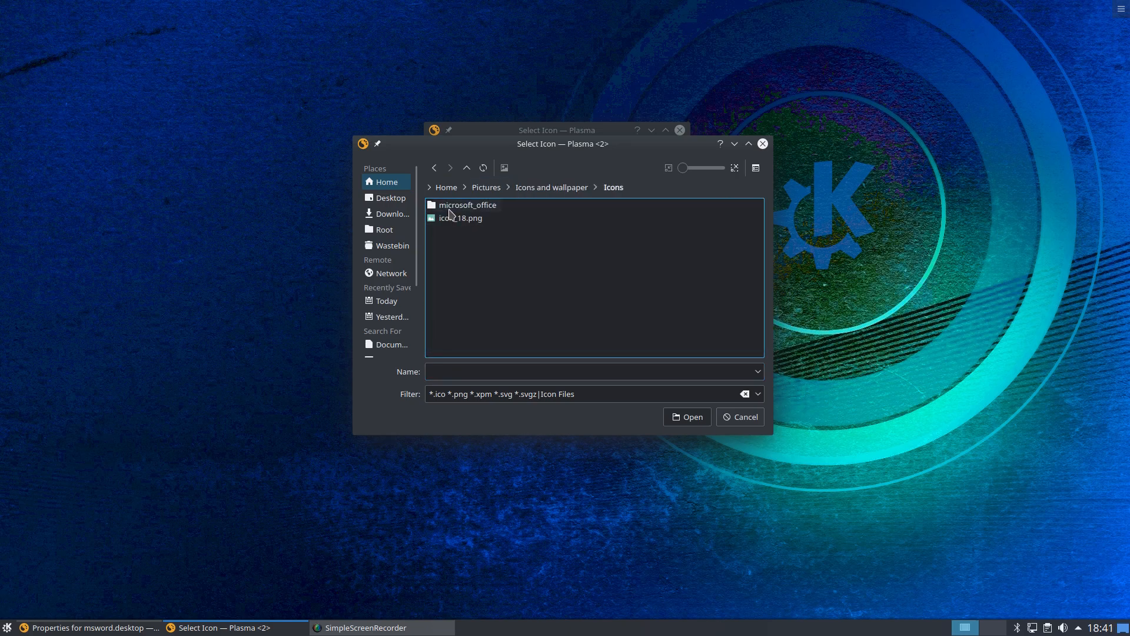
pyautogui.doubleClick(467, 205)
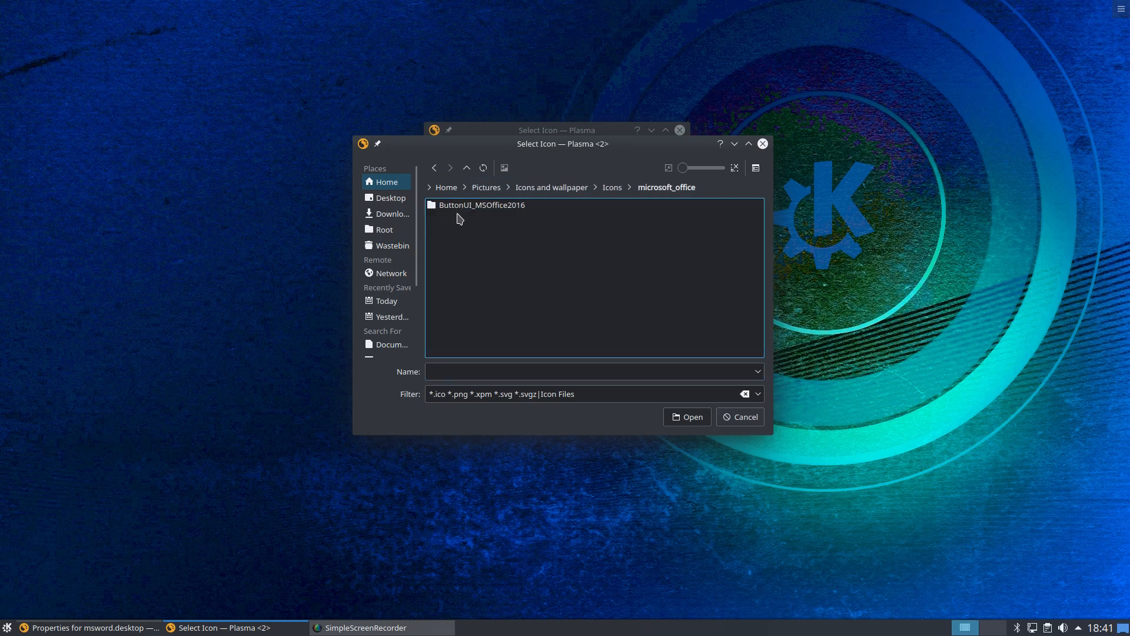
pyautogui.doubleClick(481, 205)
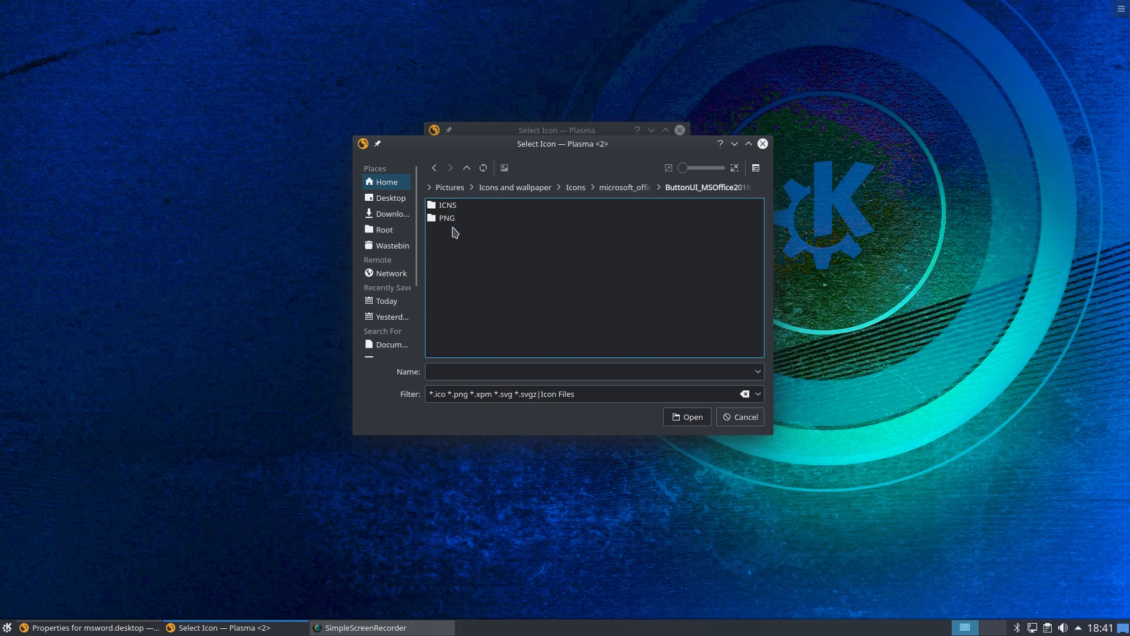
pyautogui.doubleClick(447, 218)
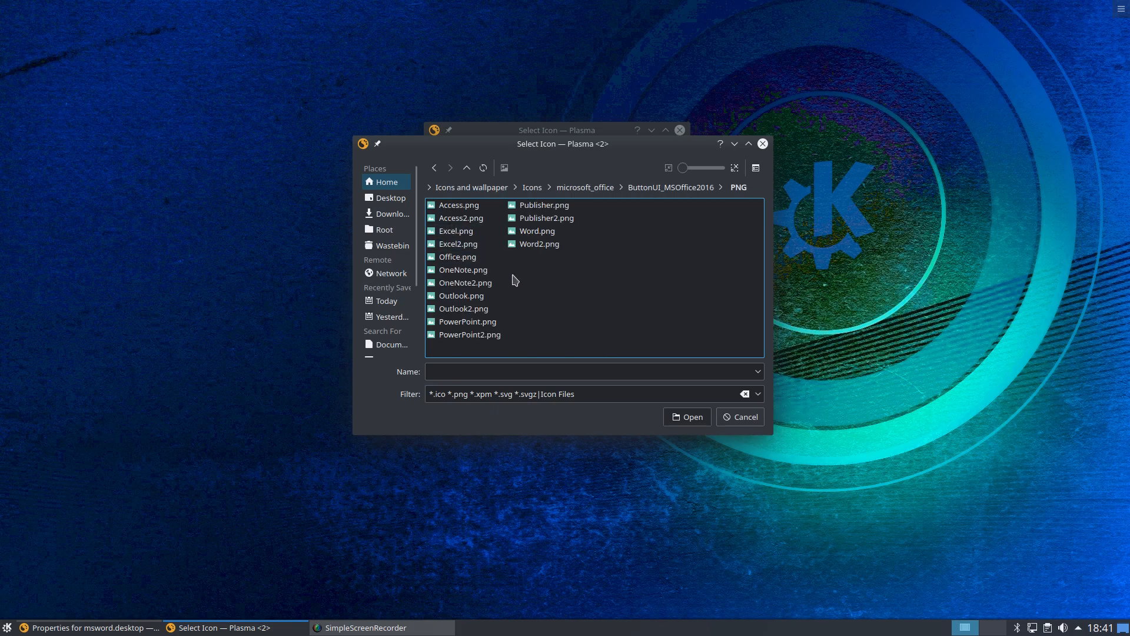
pyautogui.moveTo(542, 283)
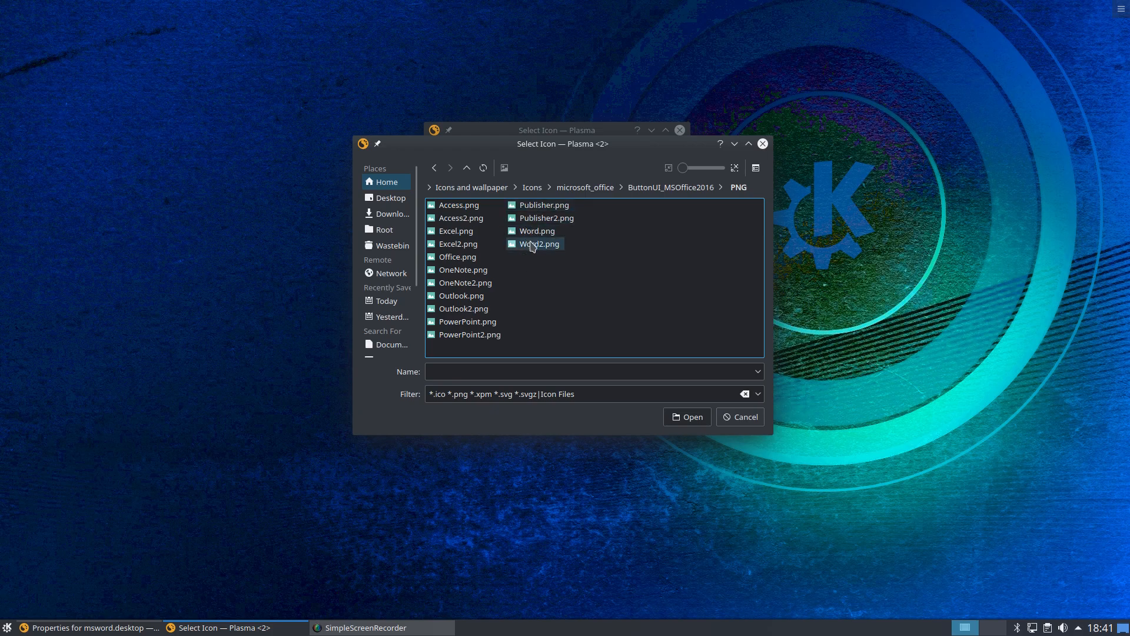
pyautogui.moveTo(531, 252)
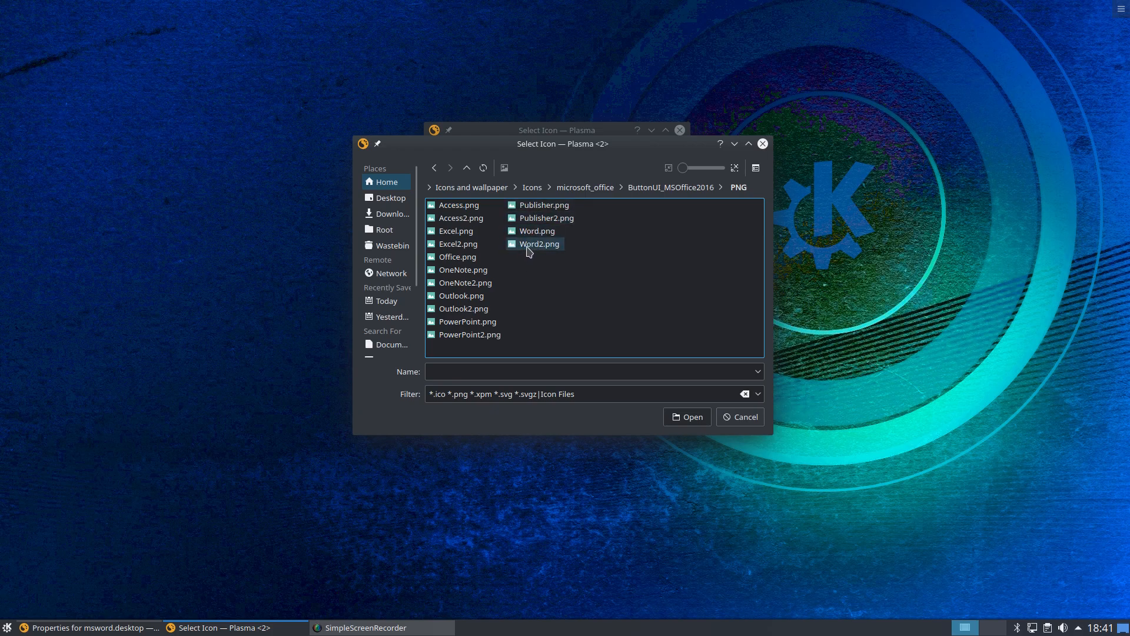
pyautogui.click(539, 243)
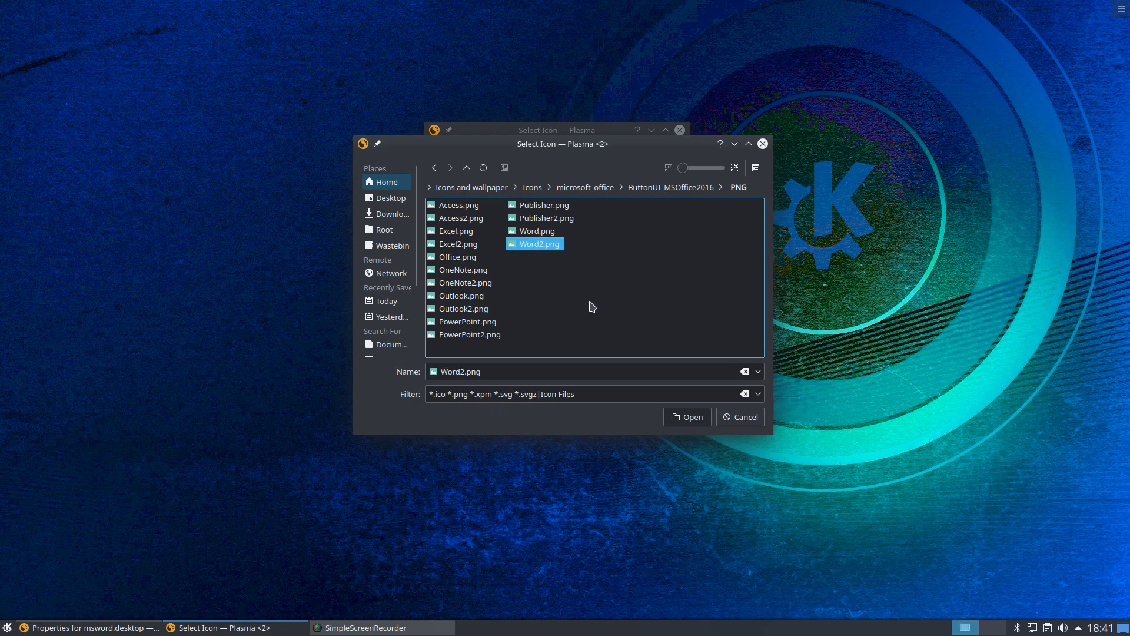
pyautogui.moveTo(687, 417)
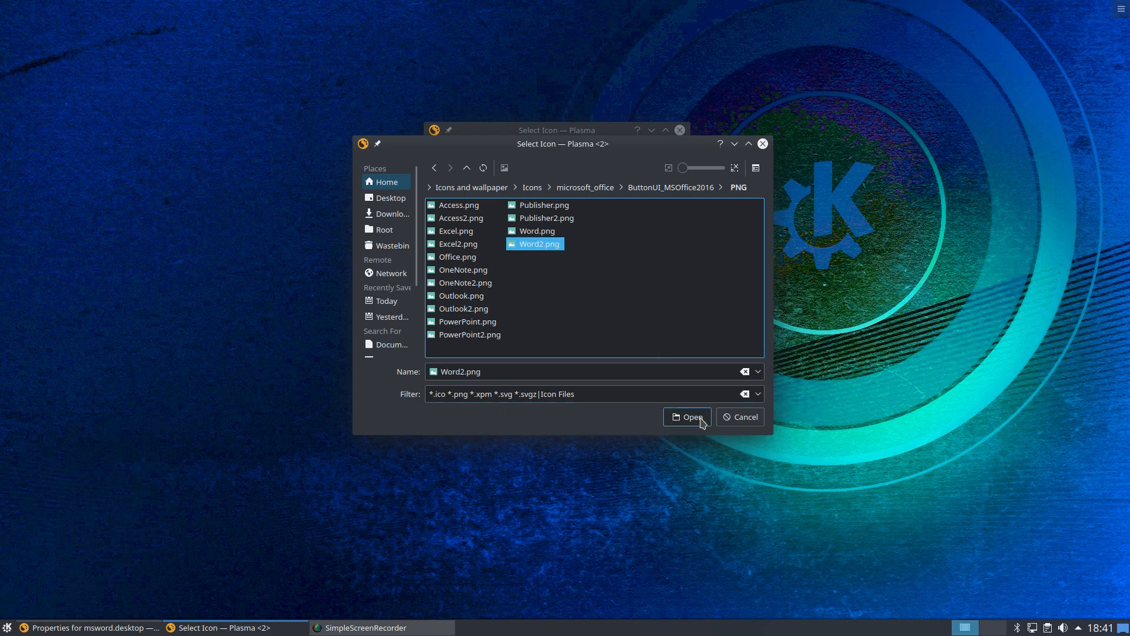
pyautogui.click(685, 417)
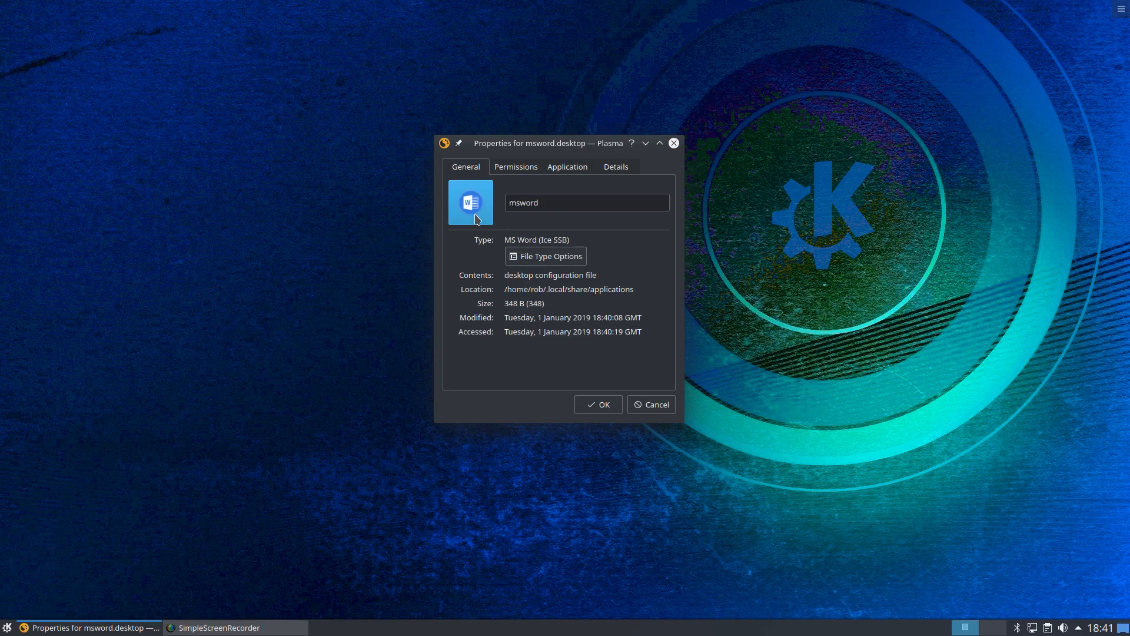
pyautogui.click(598, 405)
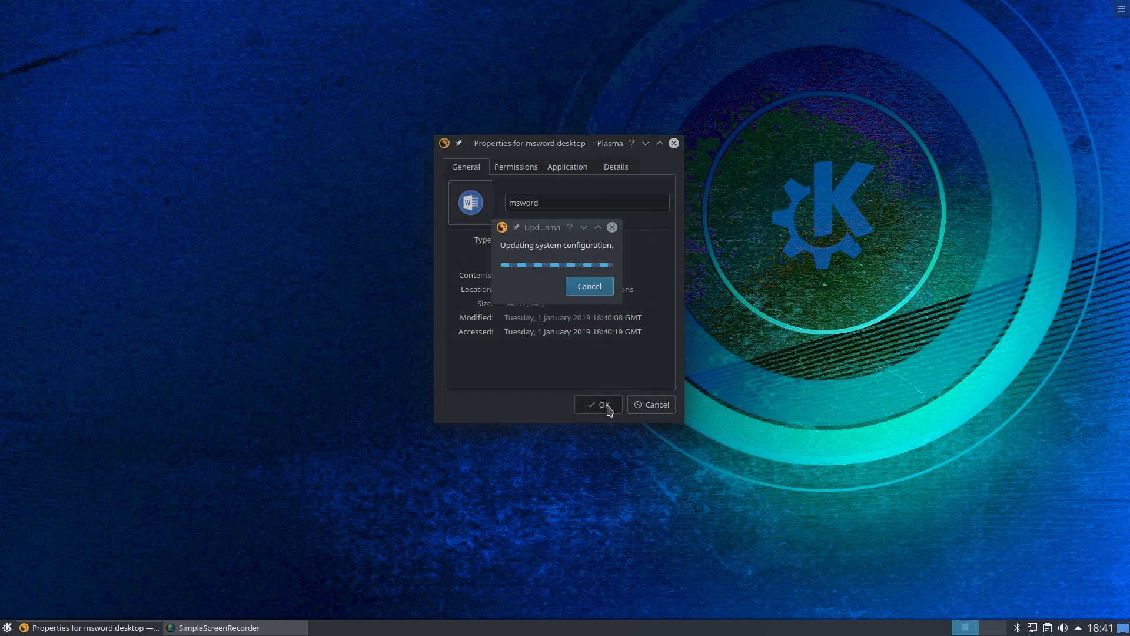
pyautogui.click(597, 405)
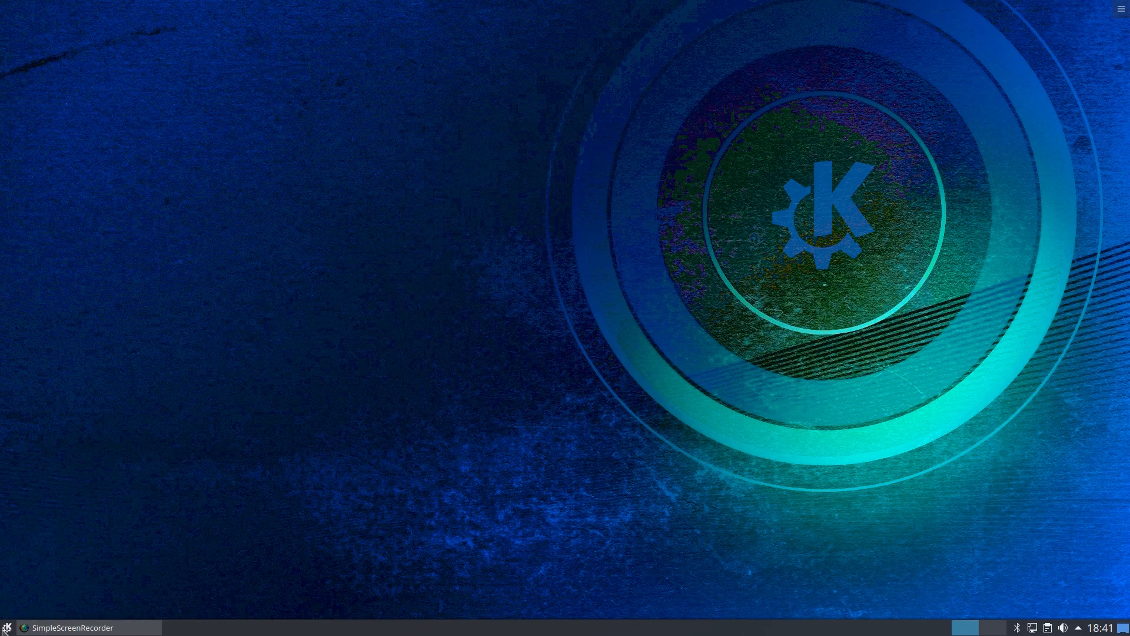
# - Add MS Word from the Office submenu to the menu Favourites, then close the menu
pyautogui.click(8, 627)
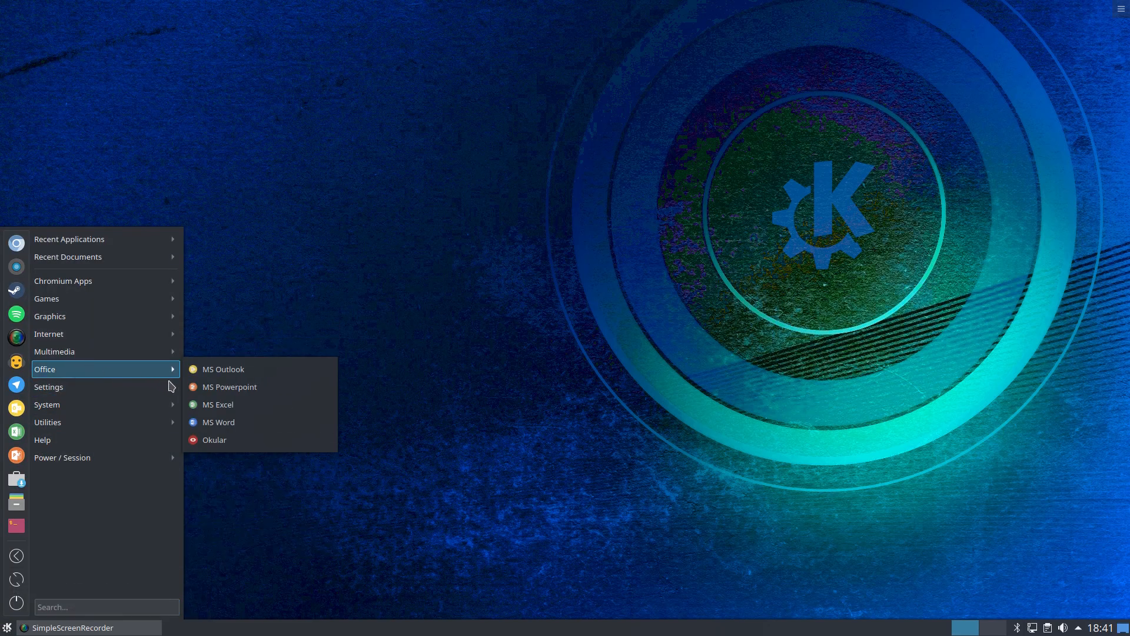
pyautogui.moveTo(218, 421)
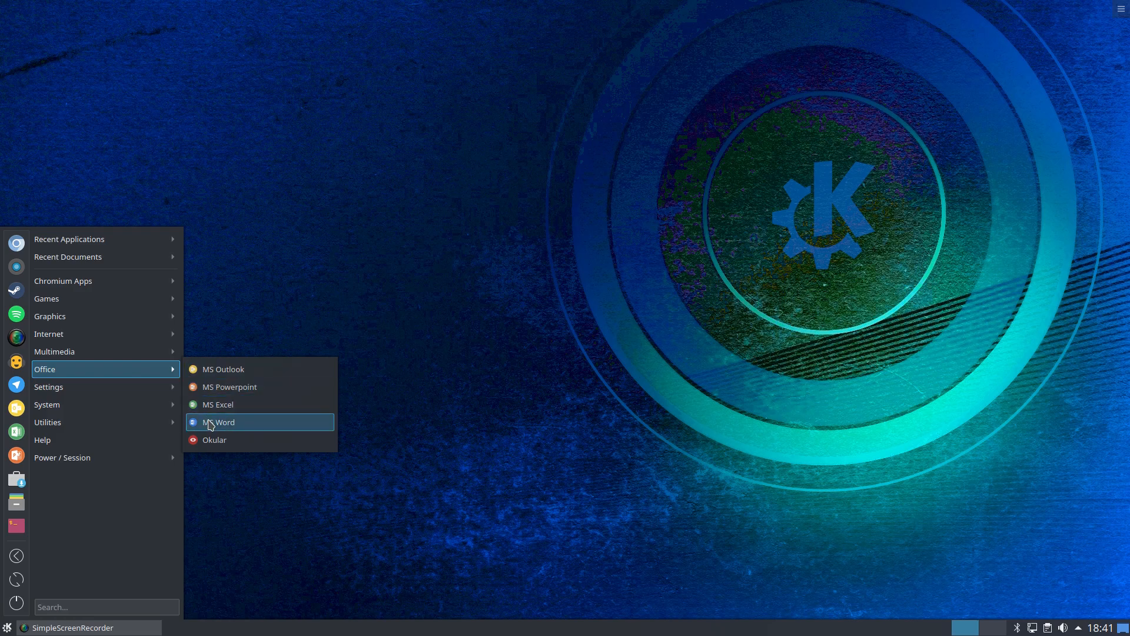
pyautogui.moveTo(192, 423)
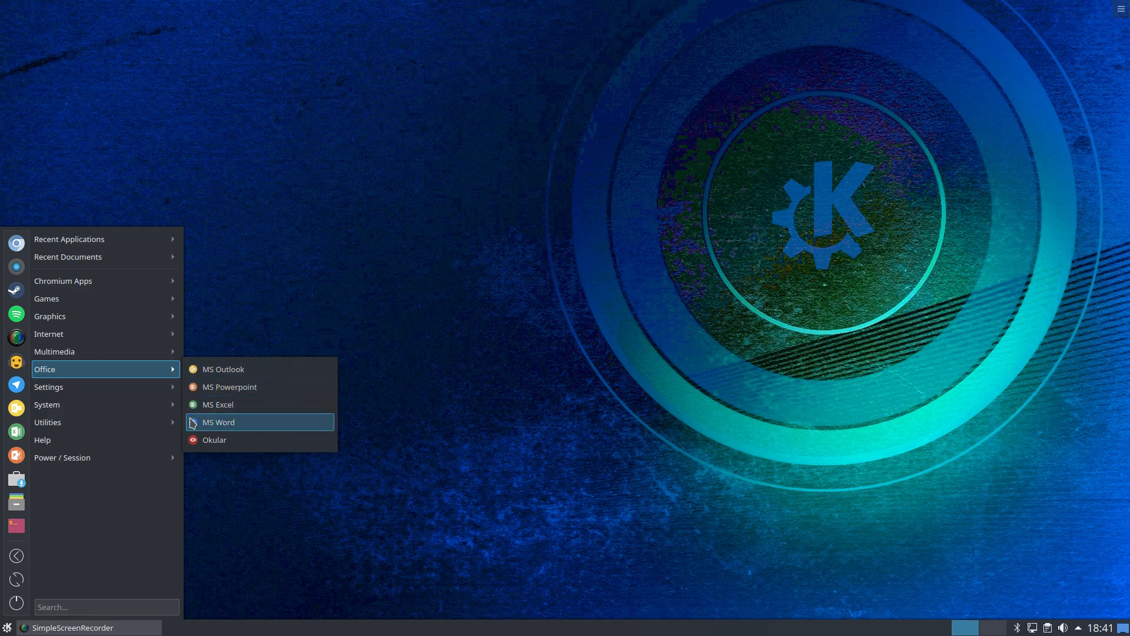
pyautogui.rightClick(219, 421)
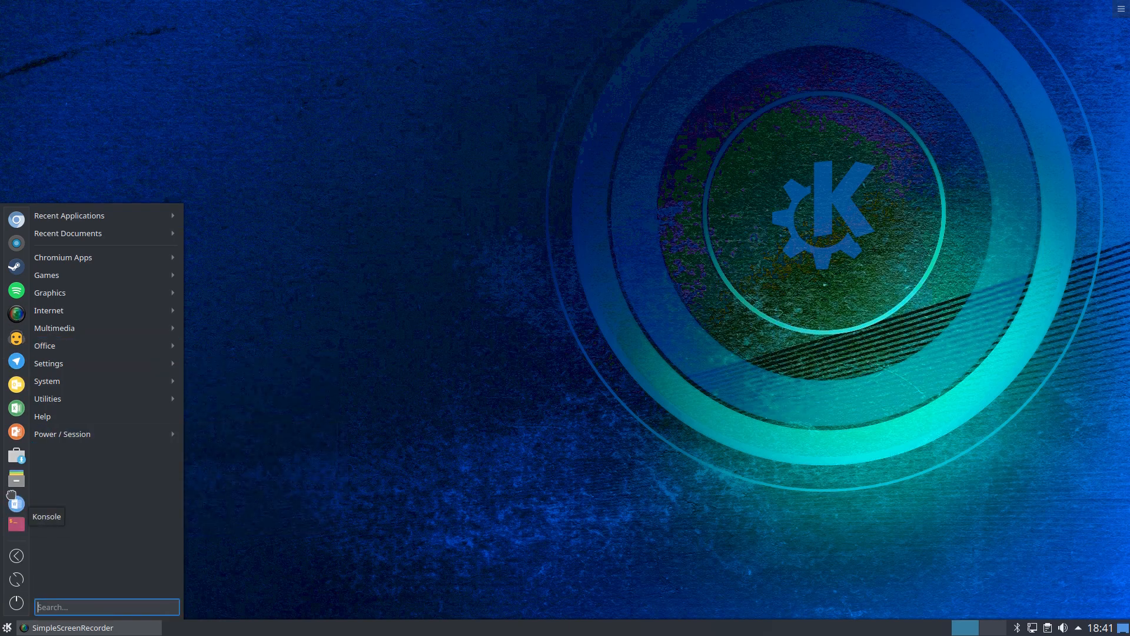
pyautogui.moveTo(15, 369)
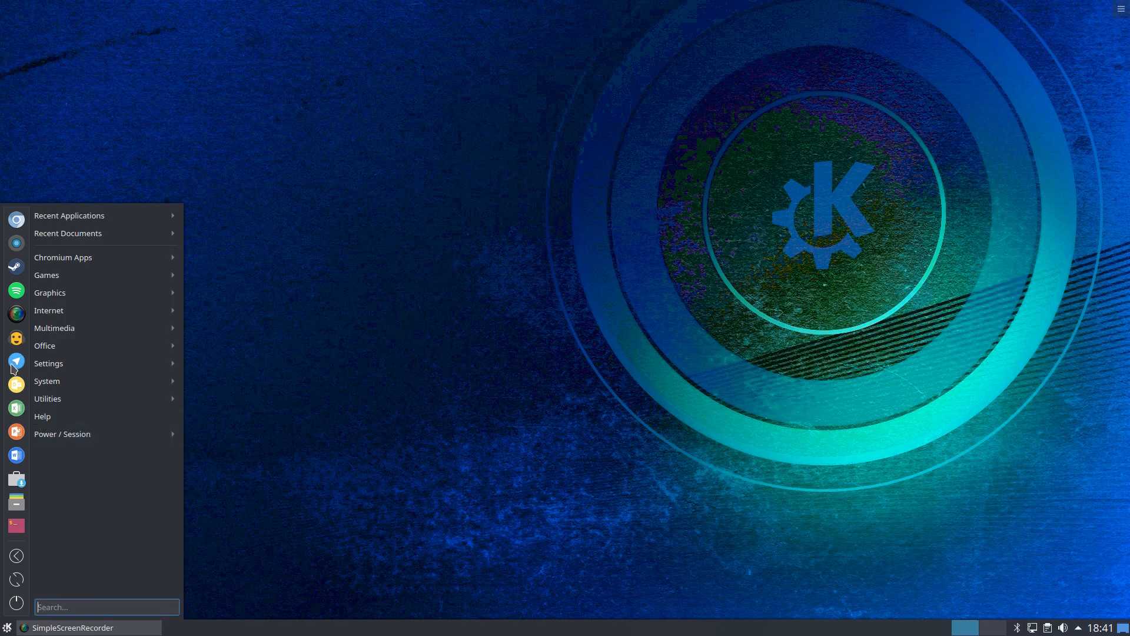
pyautogui.moveTo(406, 496)
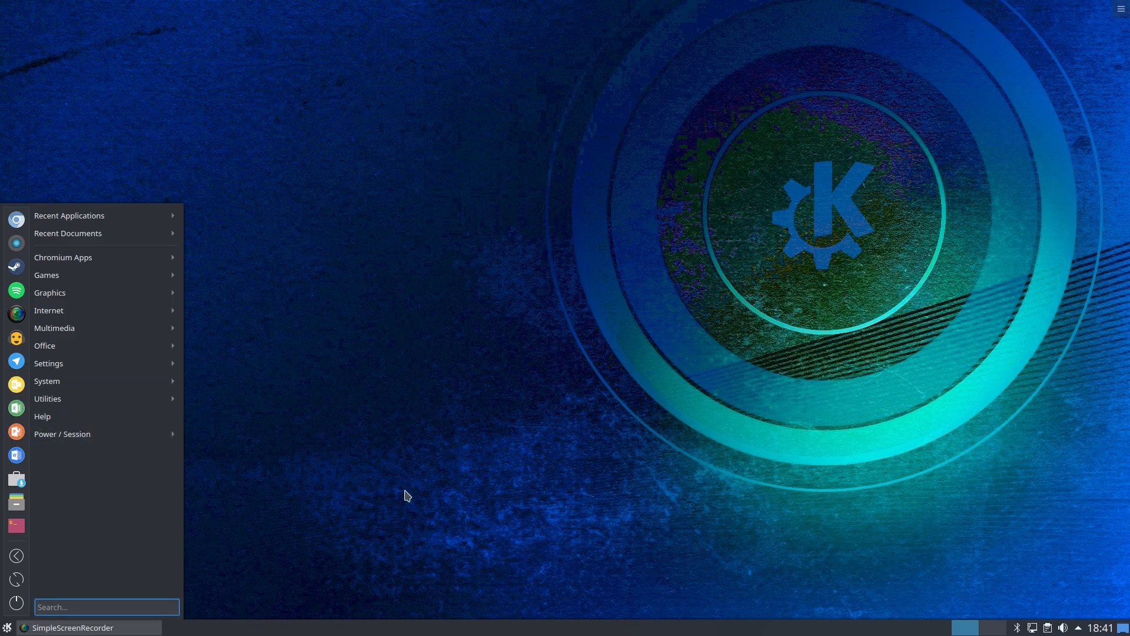
pyautogui.click(404, 492)
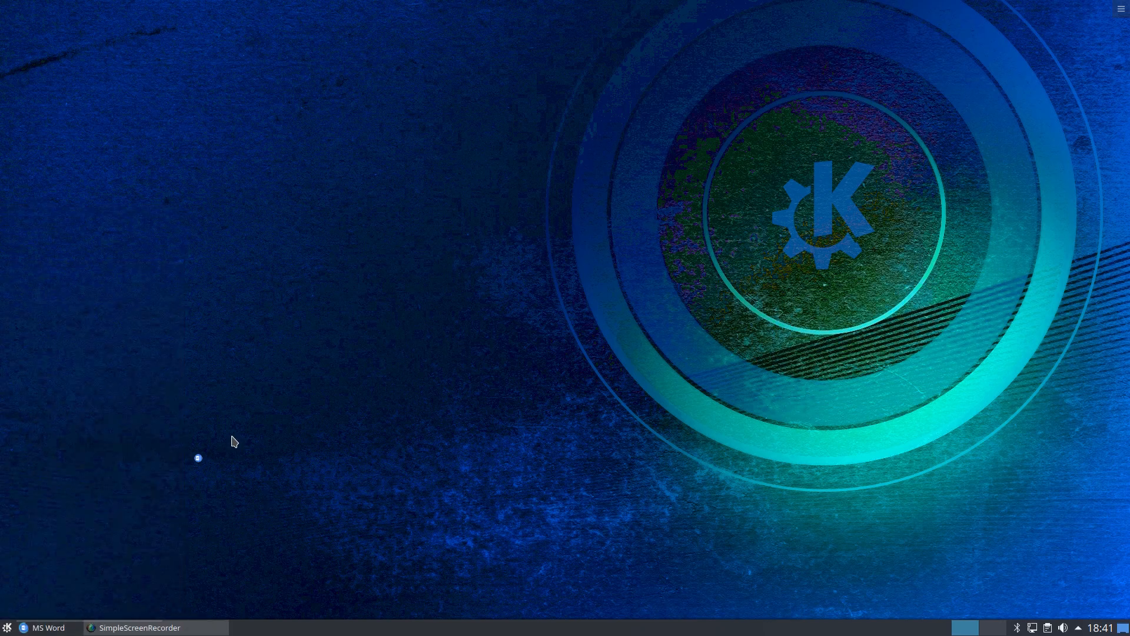
# - Launch MS Word, create blank Document 4, maximise the window, then close it
pyautogui.click(45, 627)
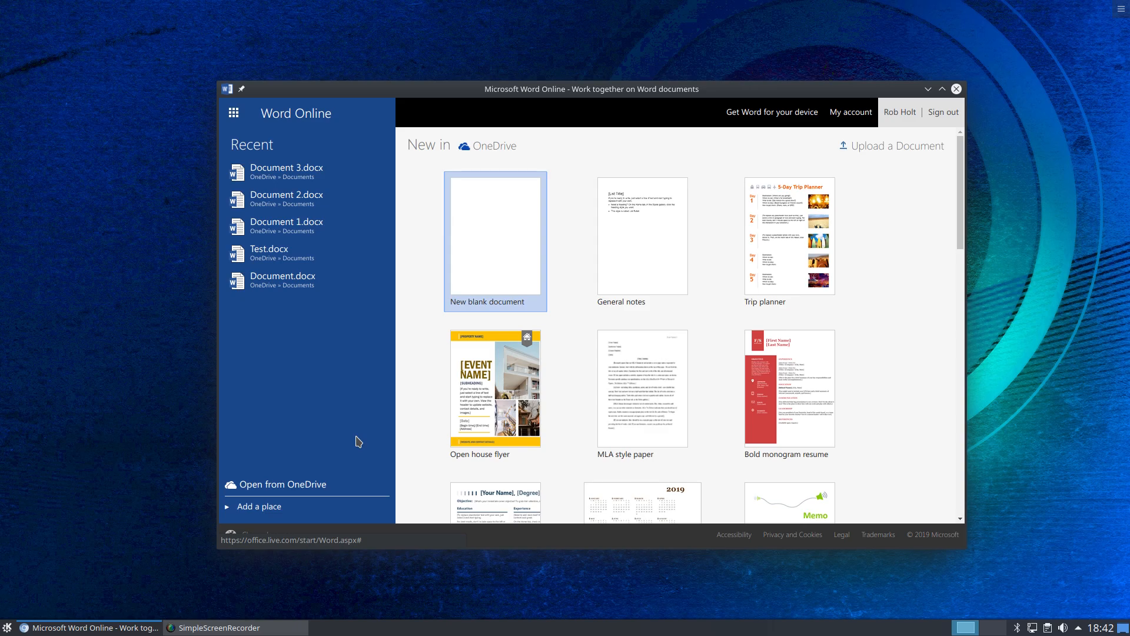
pyautogui.moveTo(685, 111)
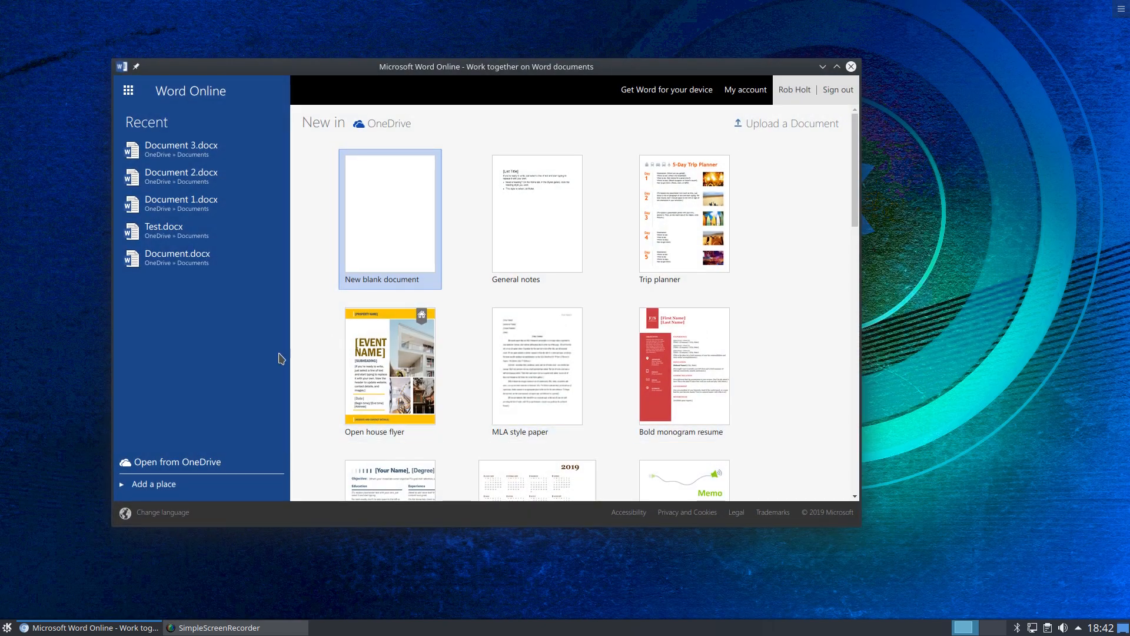
pyautogui.moveTo(389, 364)
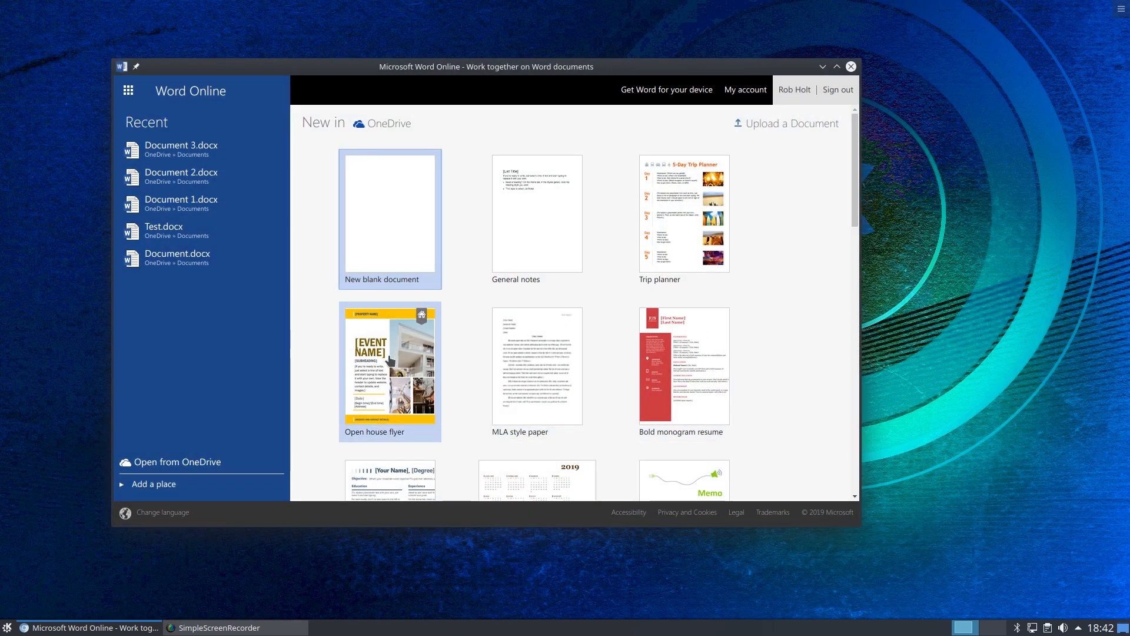
pyautogui.click(389, 212)
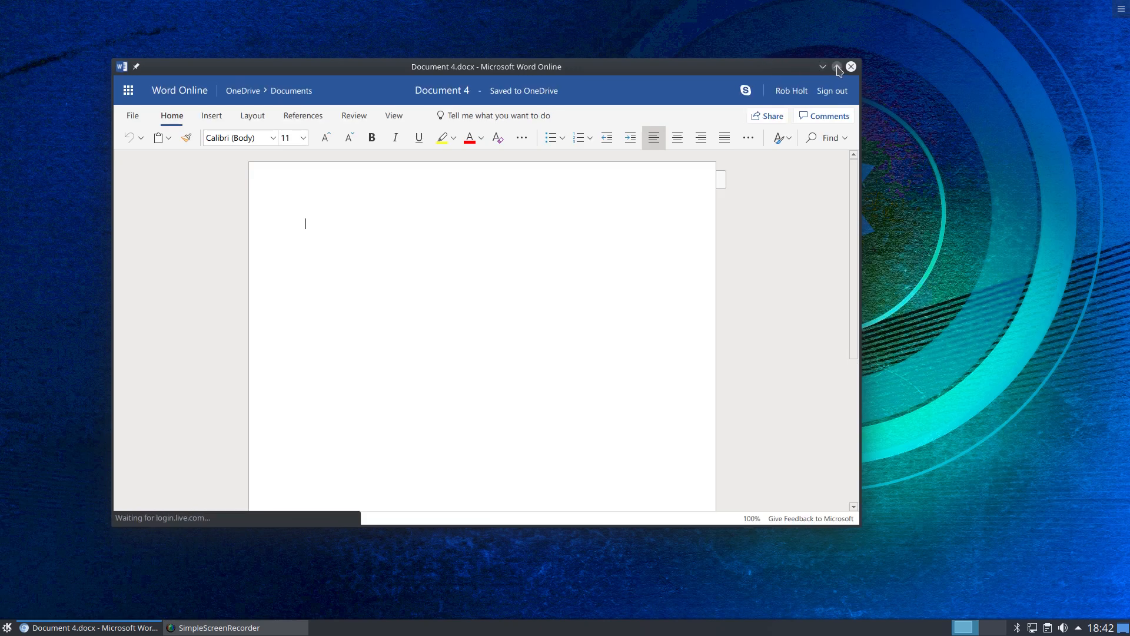
pyautogui.click(838, 66)
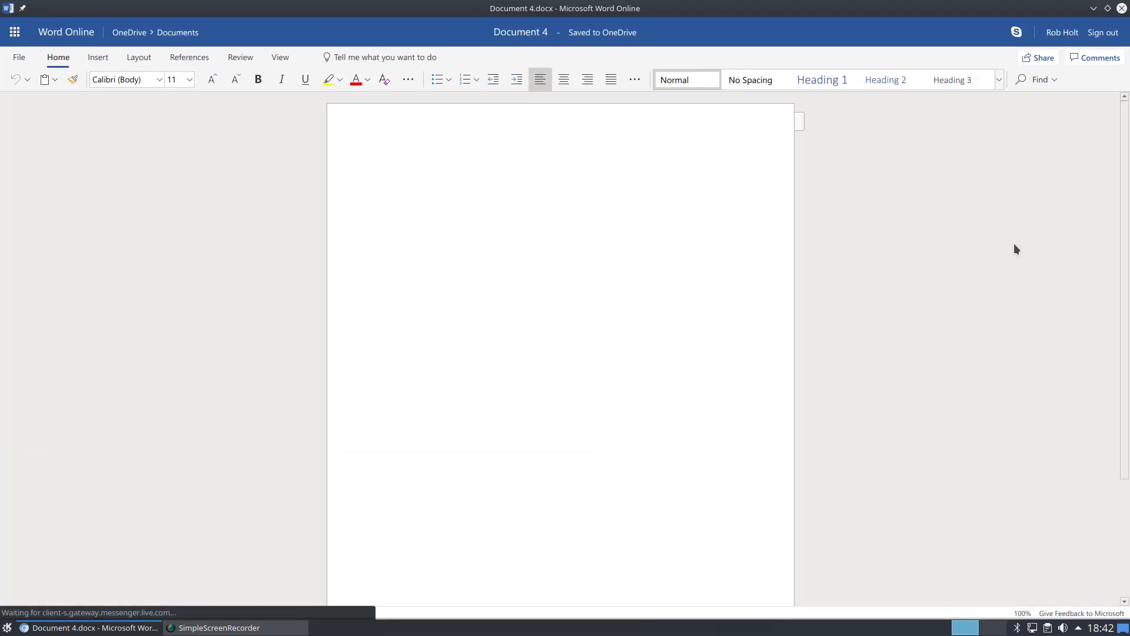
pyautogui.click(384, 164)
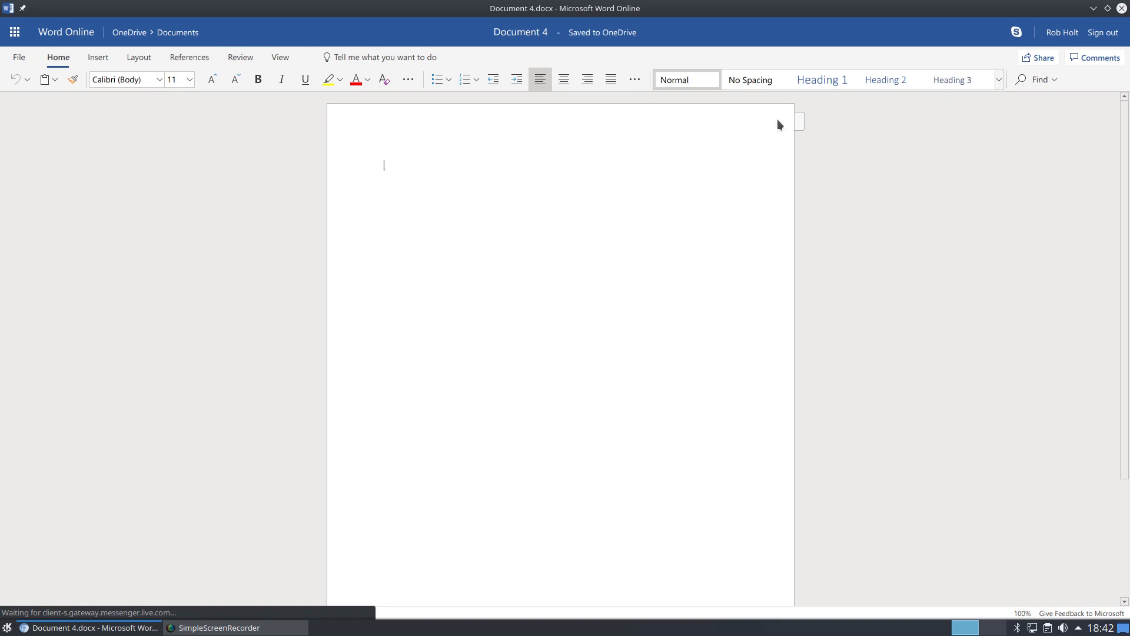
pyautogui.moveTo(132, 122)
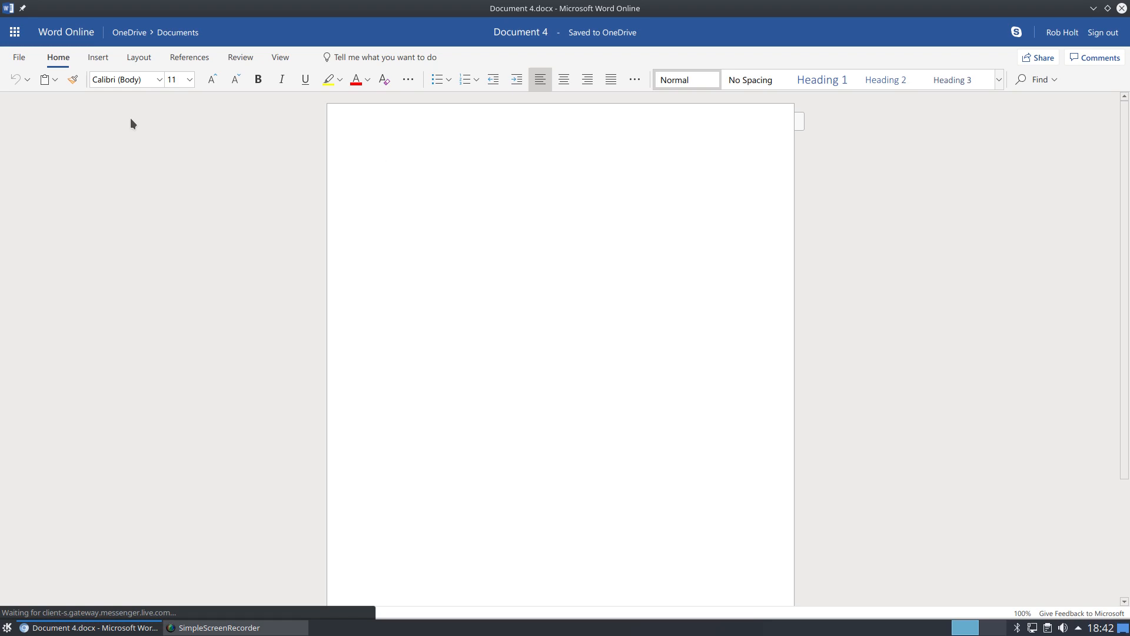
pyautogui.click(384, 165)
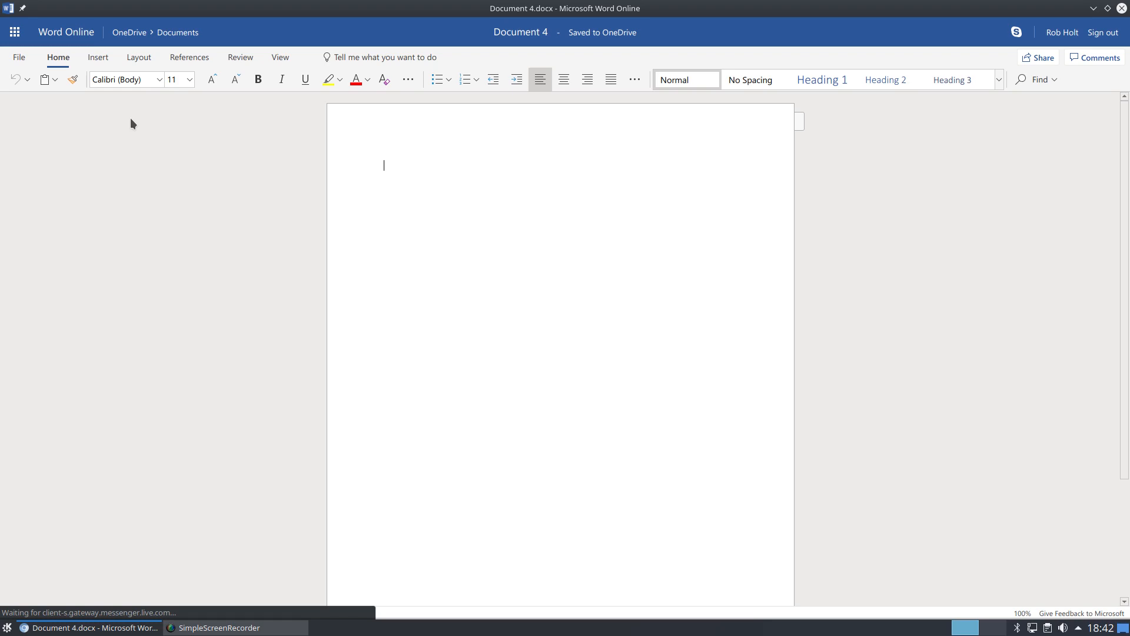
pyautogui.moveTo(1091, 15)
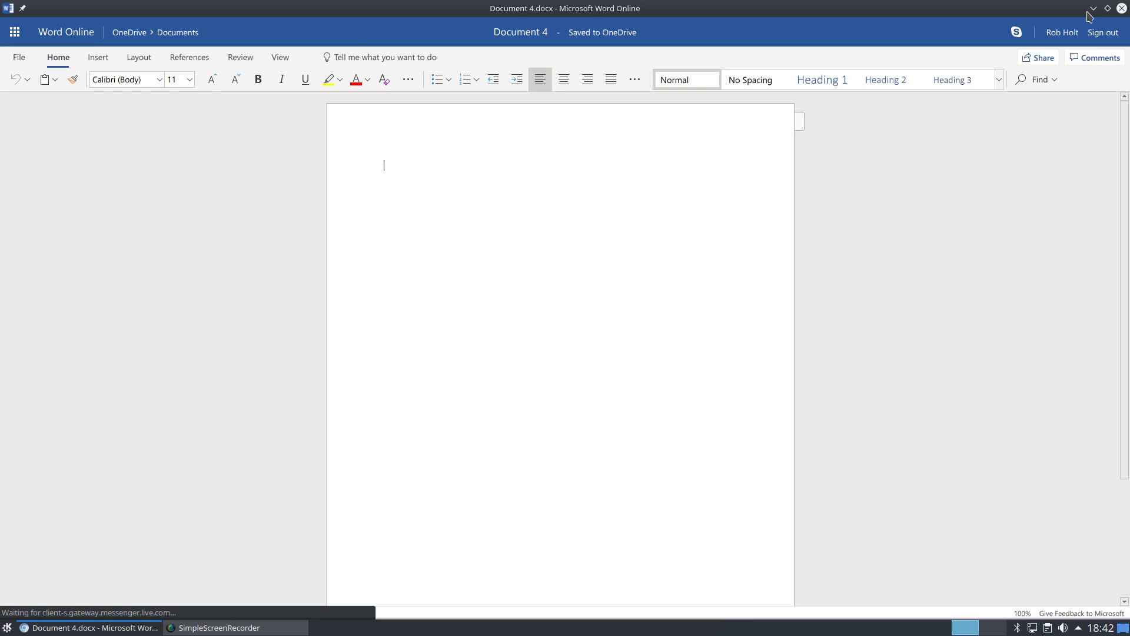
pyautogui.click(1093, 8)
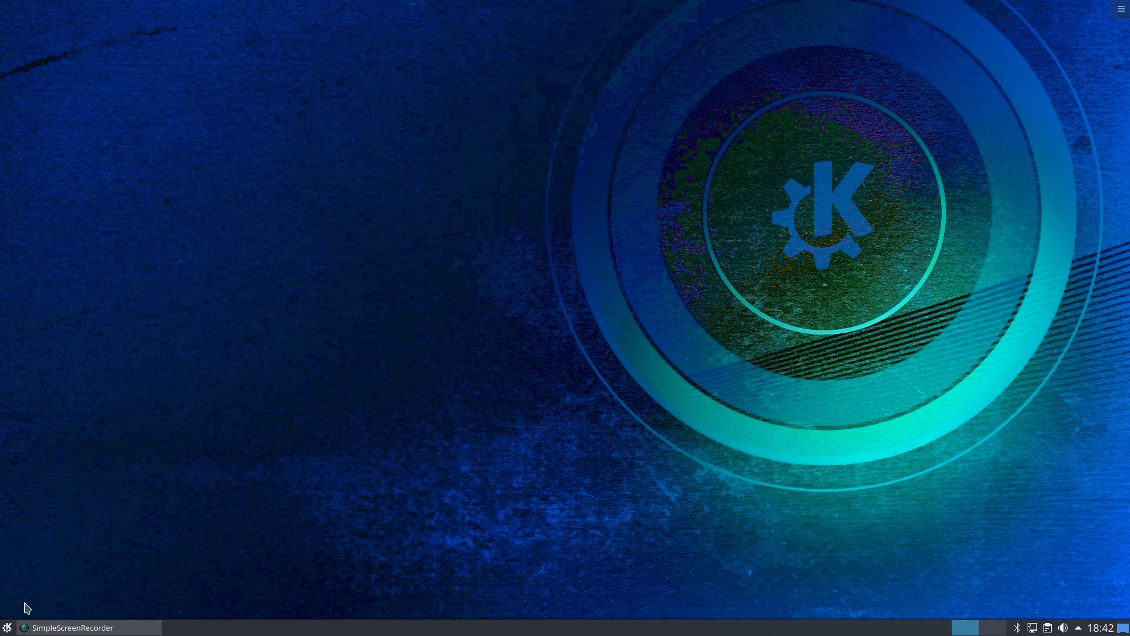
# - Launch MS PowerPoint, start a Berlin Orange presentation, and browse the Design, Animations, Insert and Home tabs
pyautogui.click(8, 627)
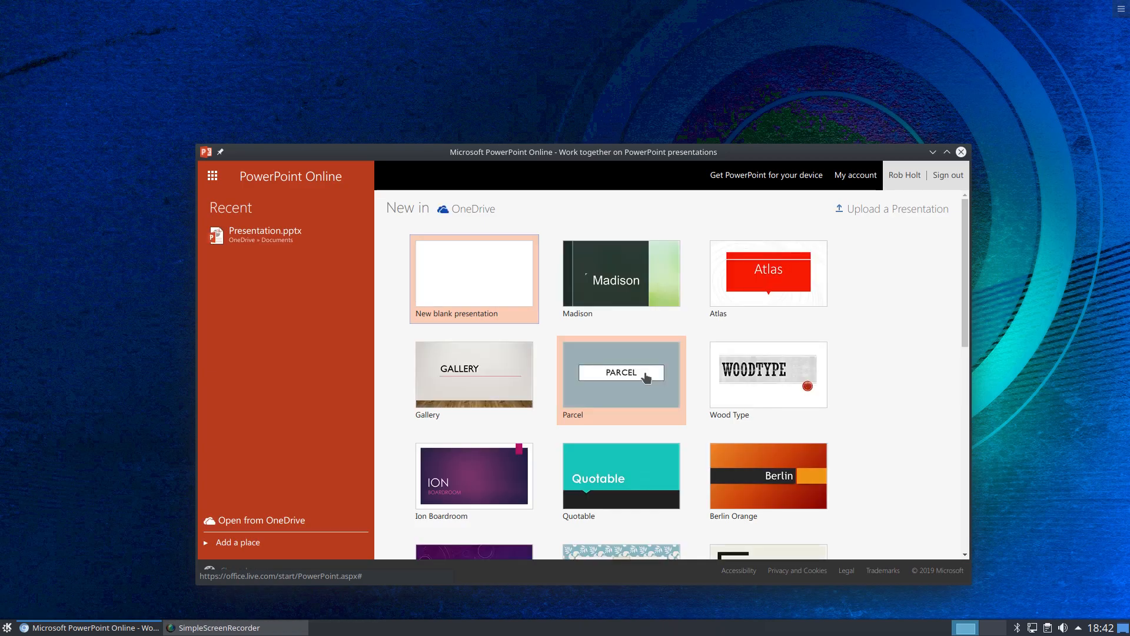
pyautogui.moveTo(768, 476)
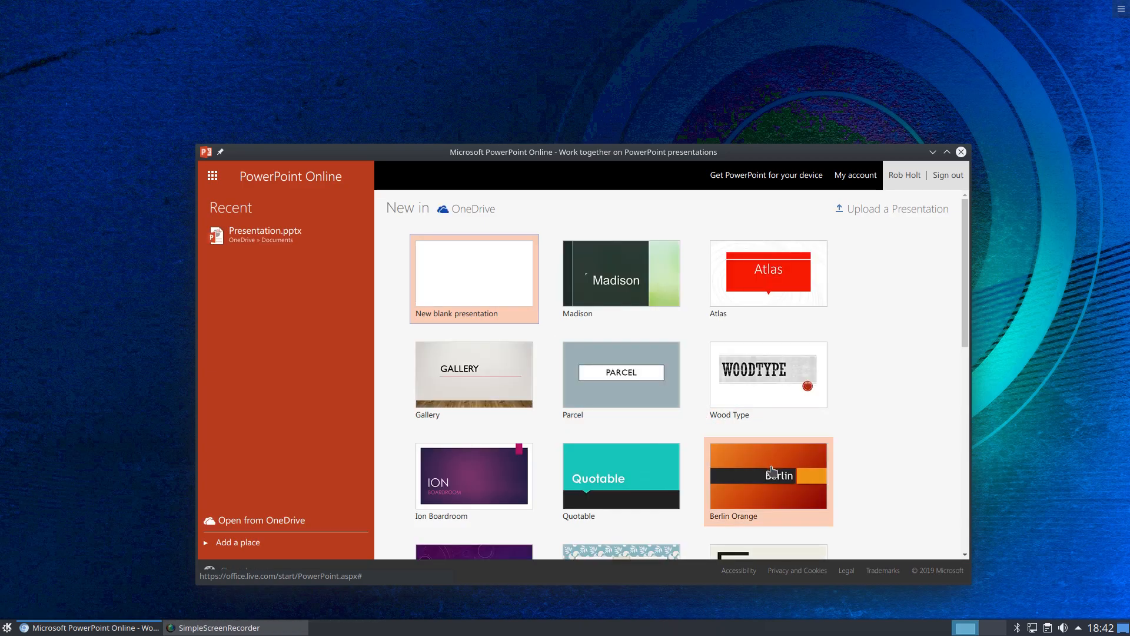
pyautogui.click(768, 481)
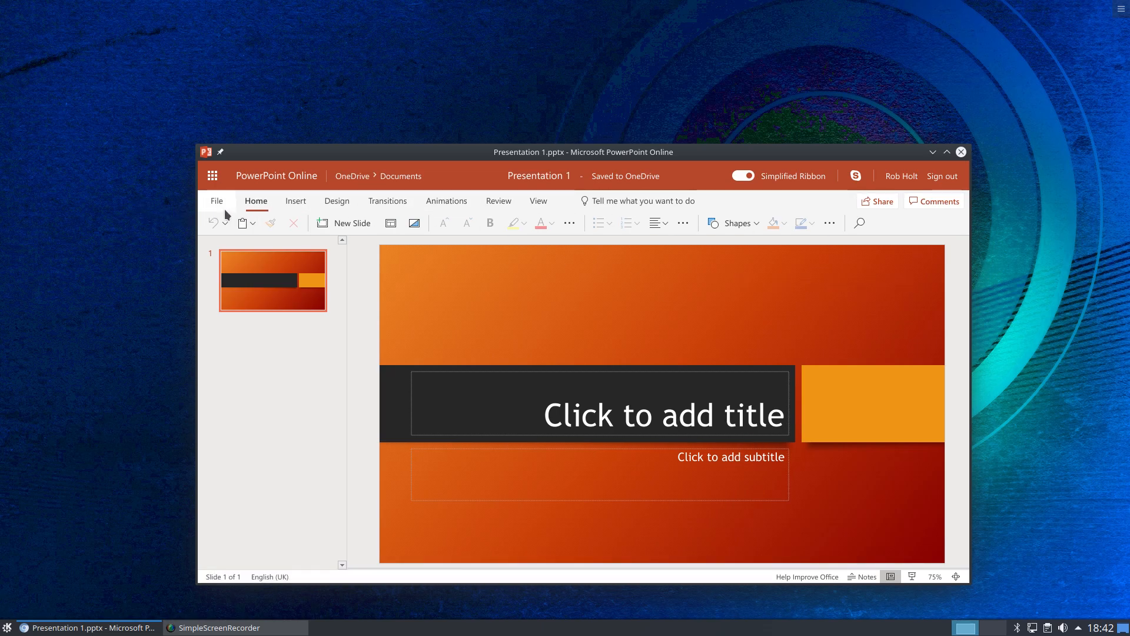
pyautogui.click(336, 200)
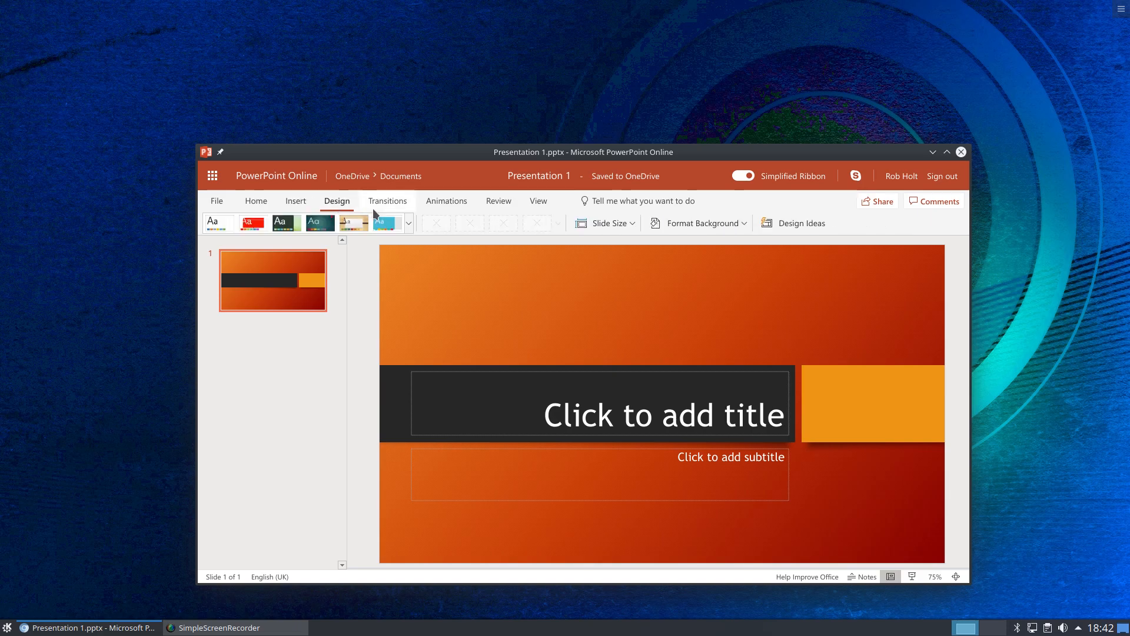
pyautogui.click(446, 200)
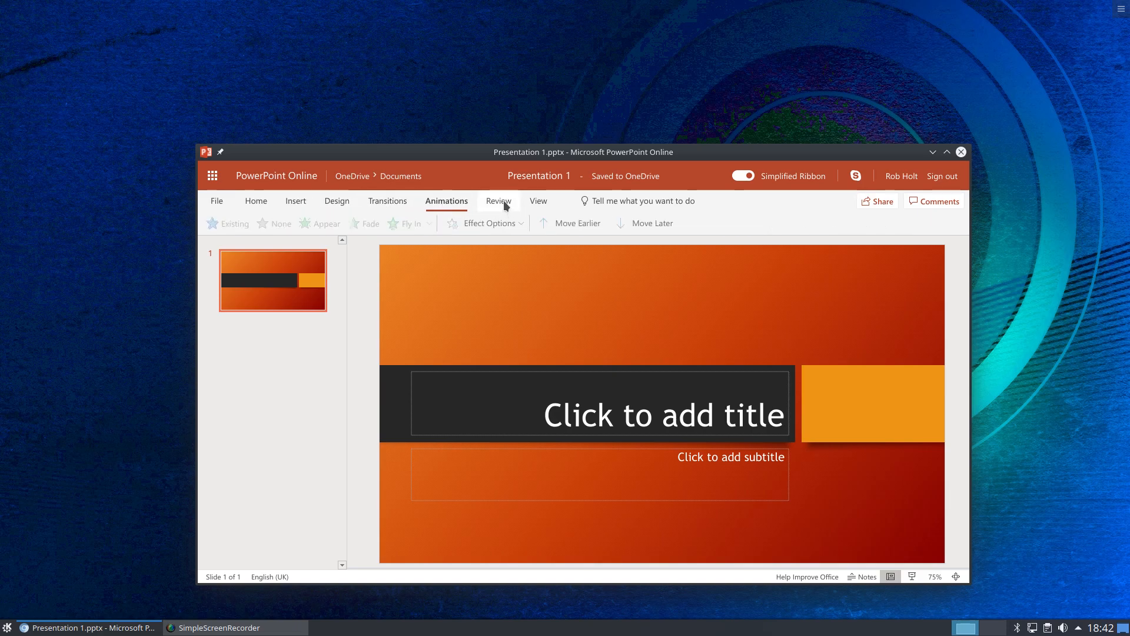
pyautogui.click(295, 200)
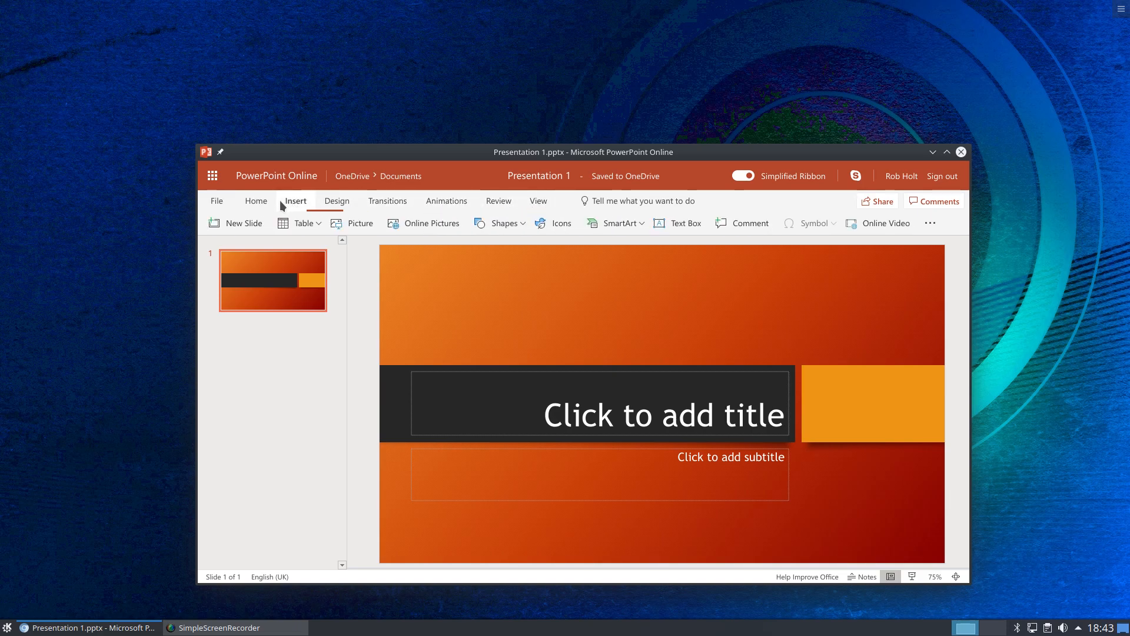
pyautogui.click(255, 200)
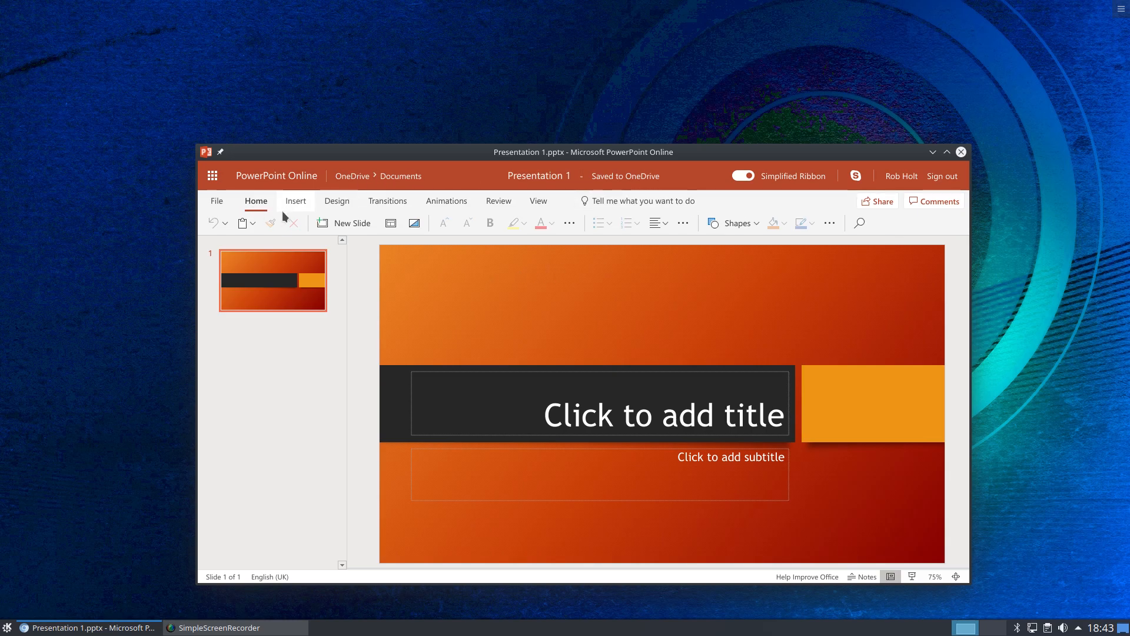
pyautogui.moveTo(686, 227)
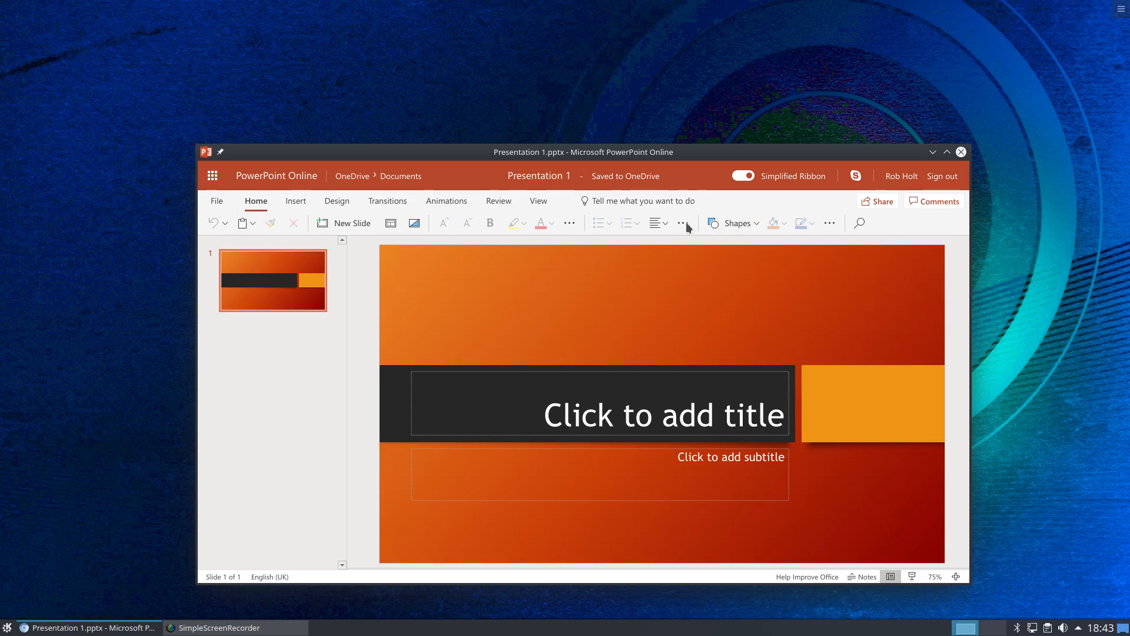
pyautogui.moveTo(301, 418)
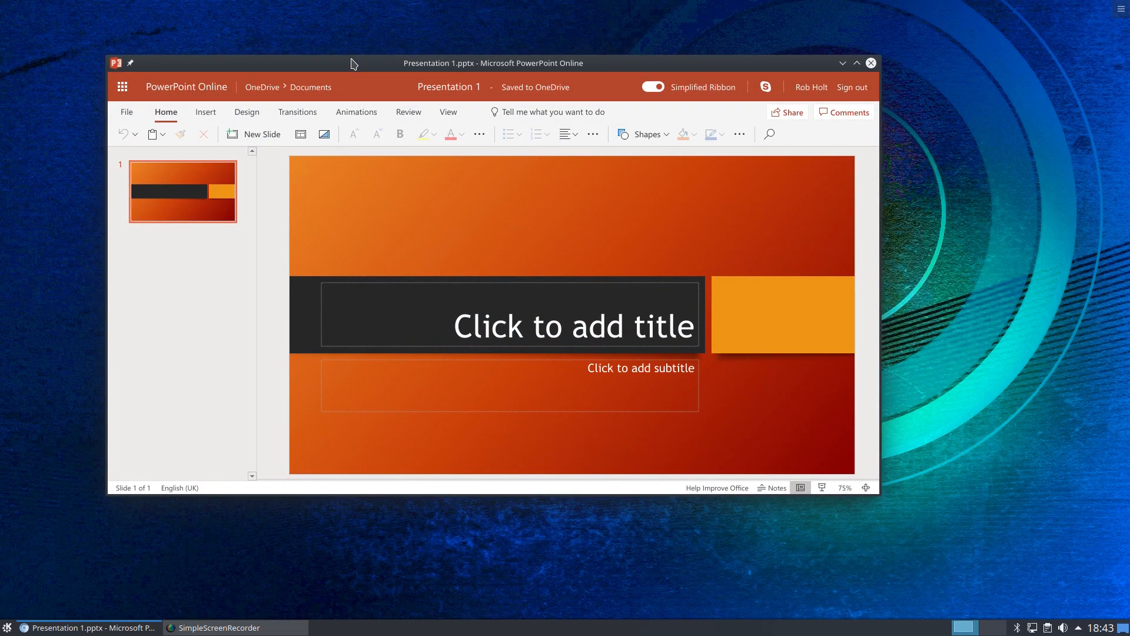
pyautogui.moveTo(870, 63)
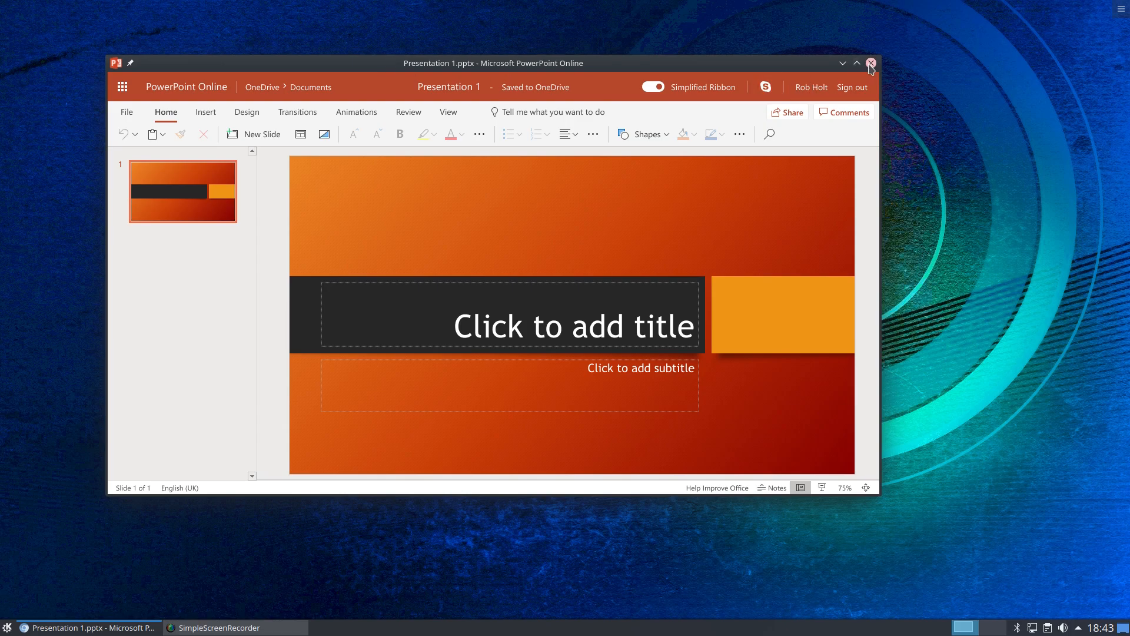
# - Close PowerPoint Online, launch the Excel favourite, and start a new blank workbook
pyautogui.click(870, 63)
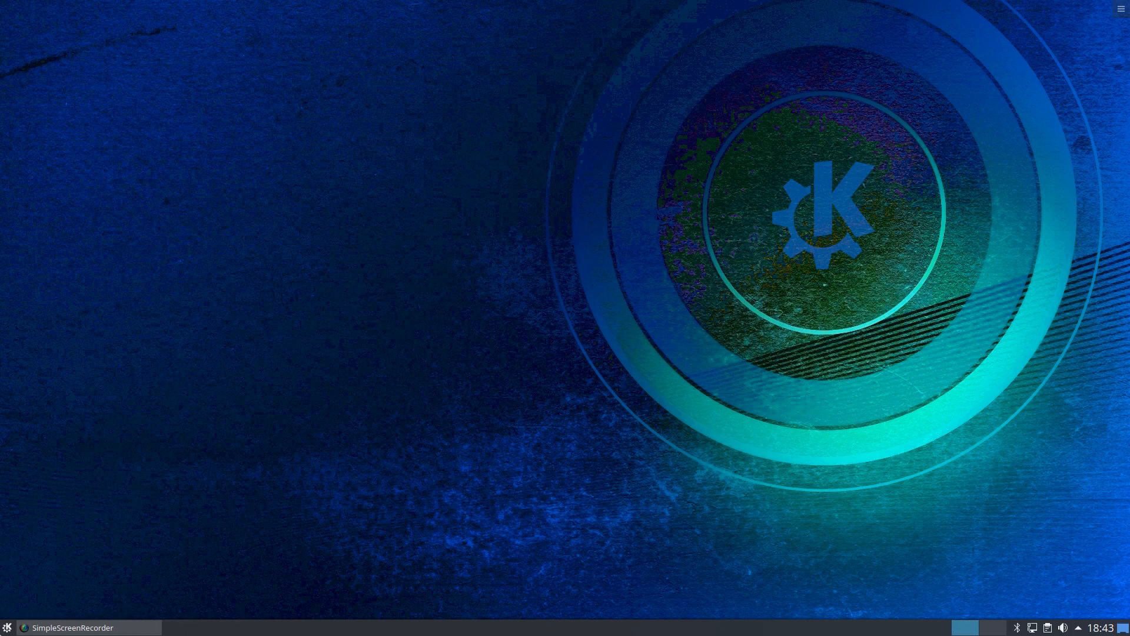
pyautogui.click(7, 626)
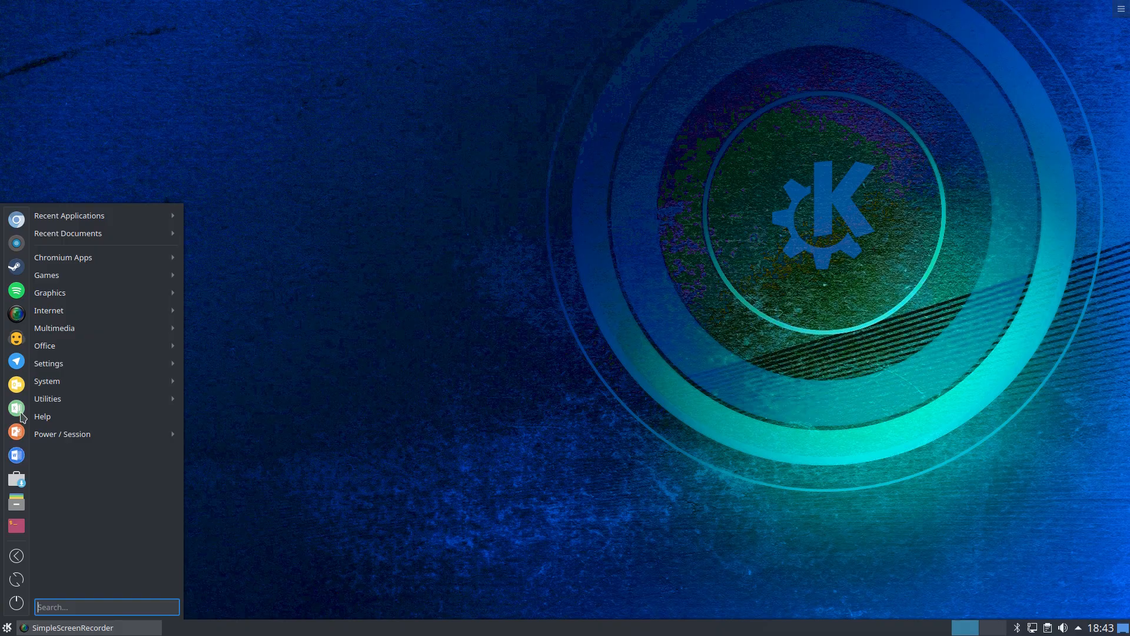
pyautogui.click(15, 409)
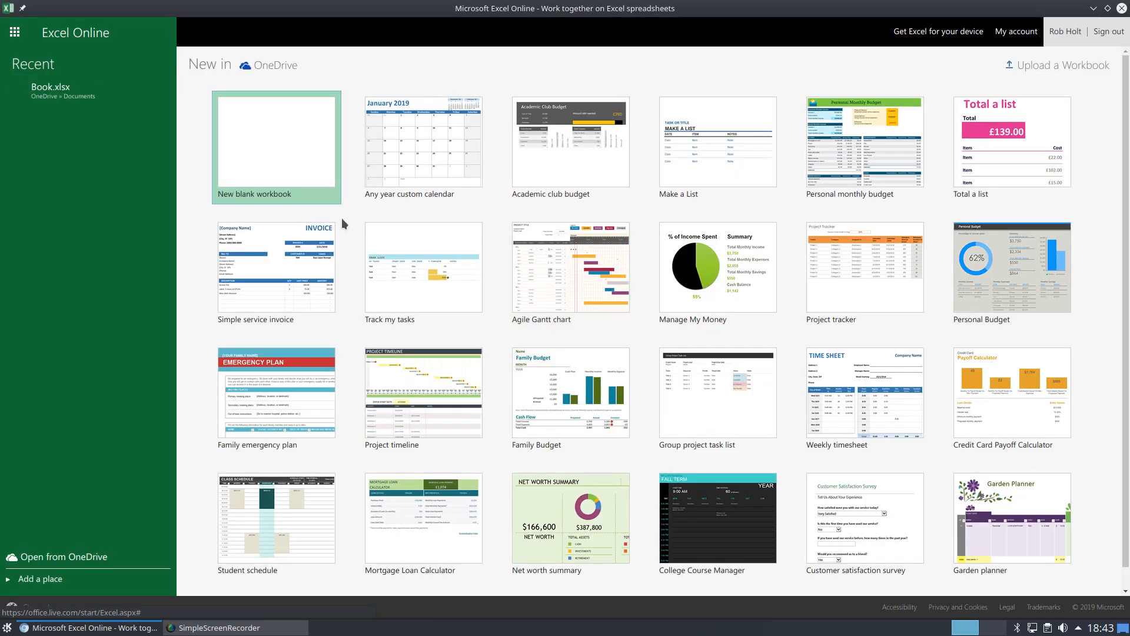
pyautogui.click(275, 142)
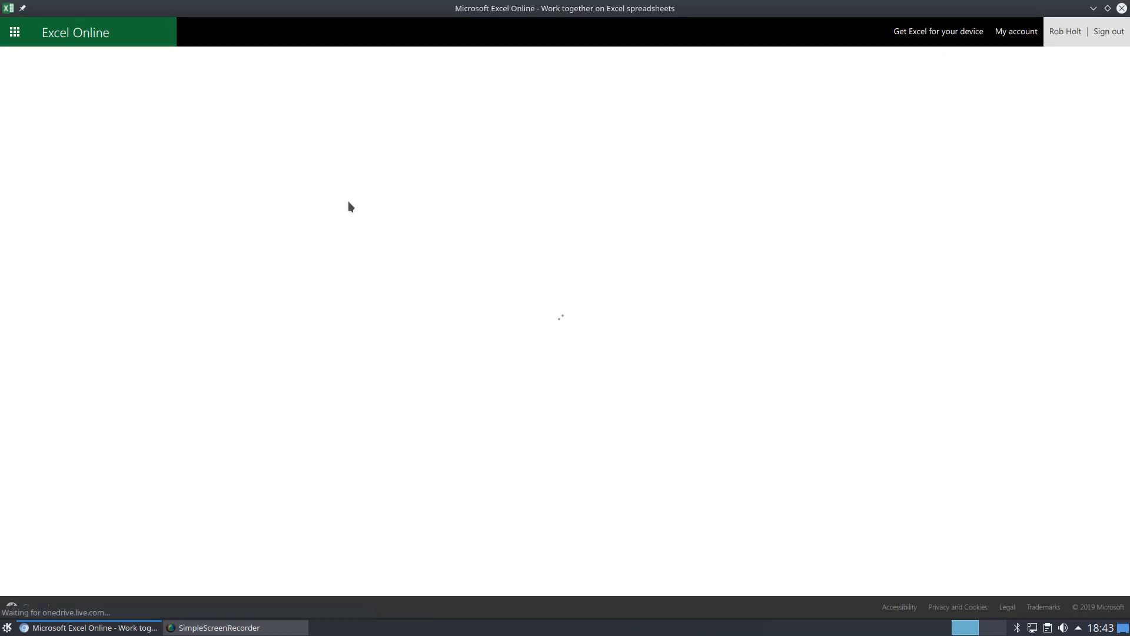